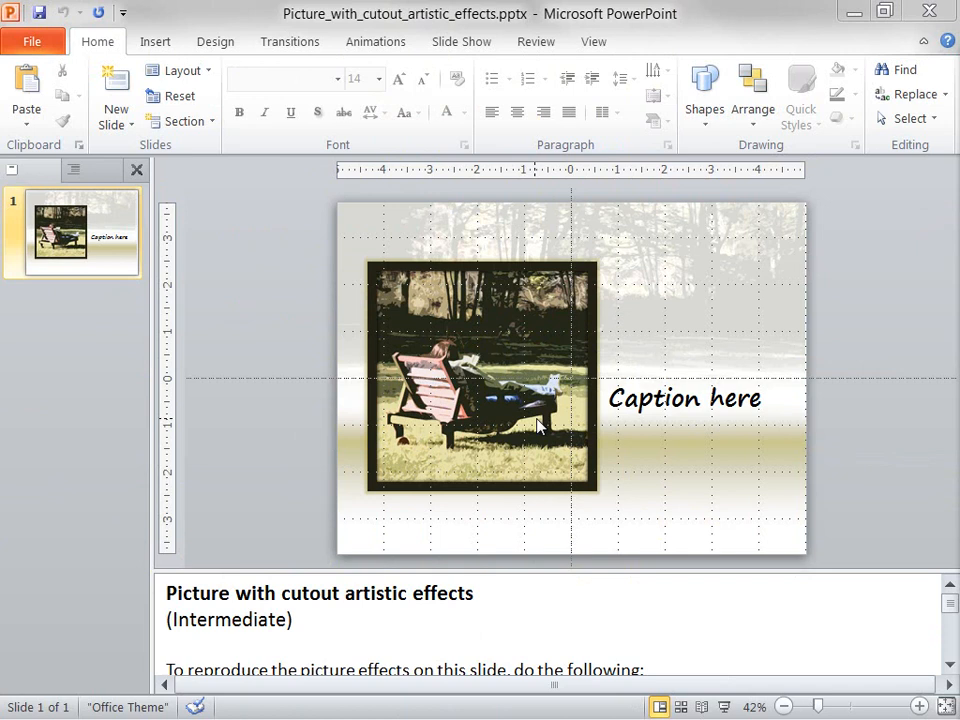
pyautogui.moveTo(348, 567)
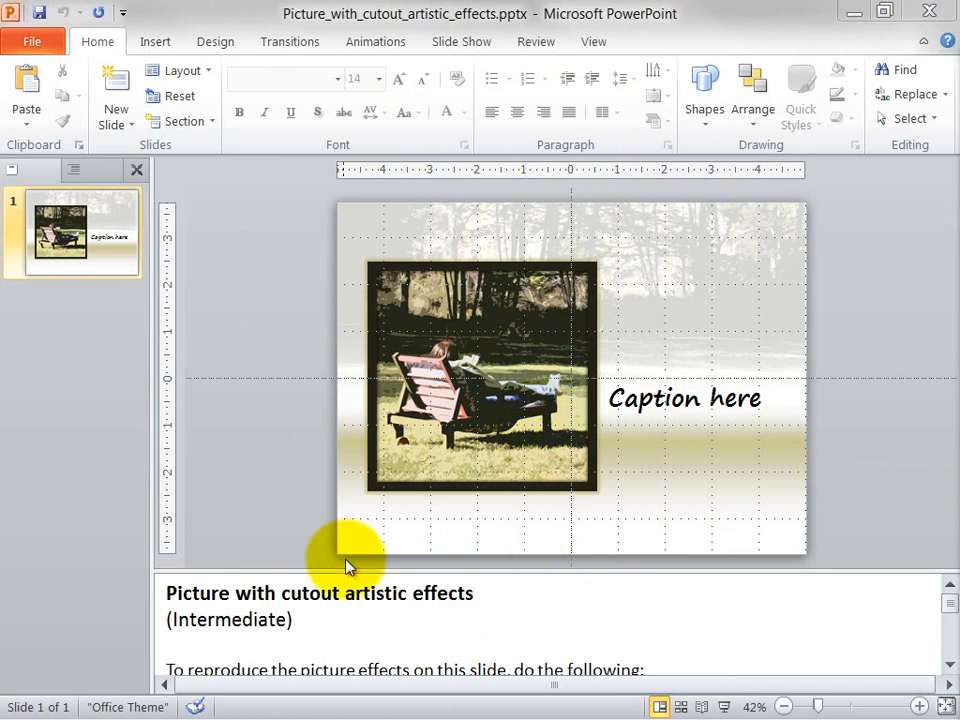
pyautogui.moveTo(430, 570)
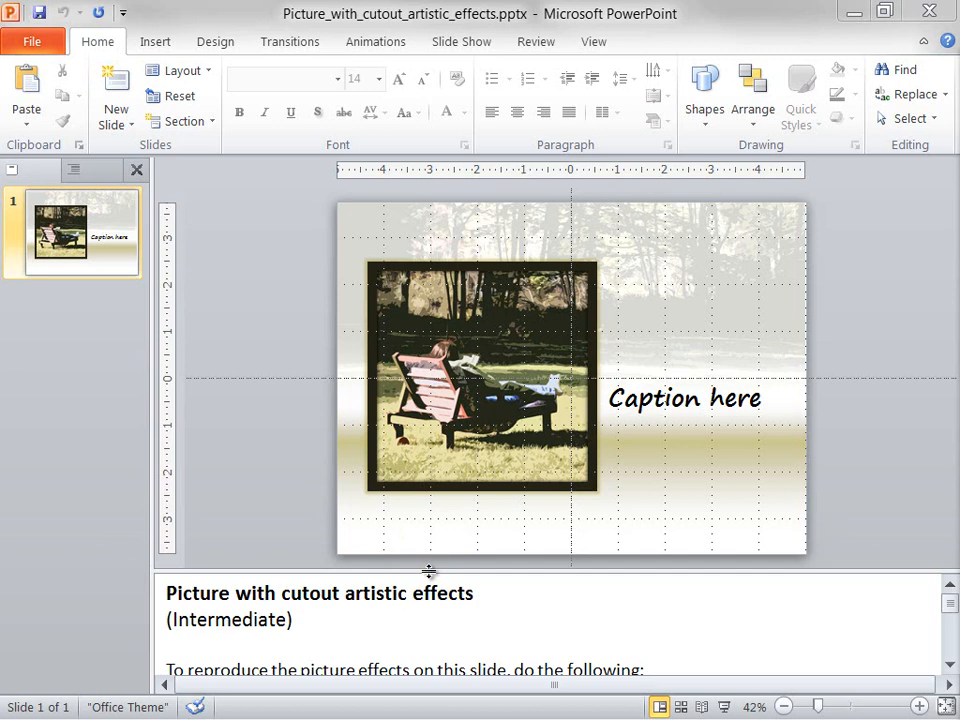
pyautogui.moveTo(700, 247)
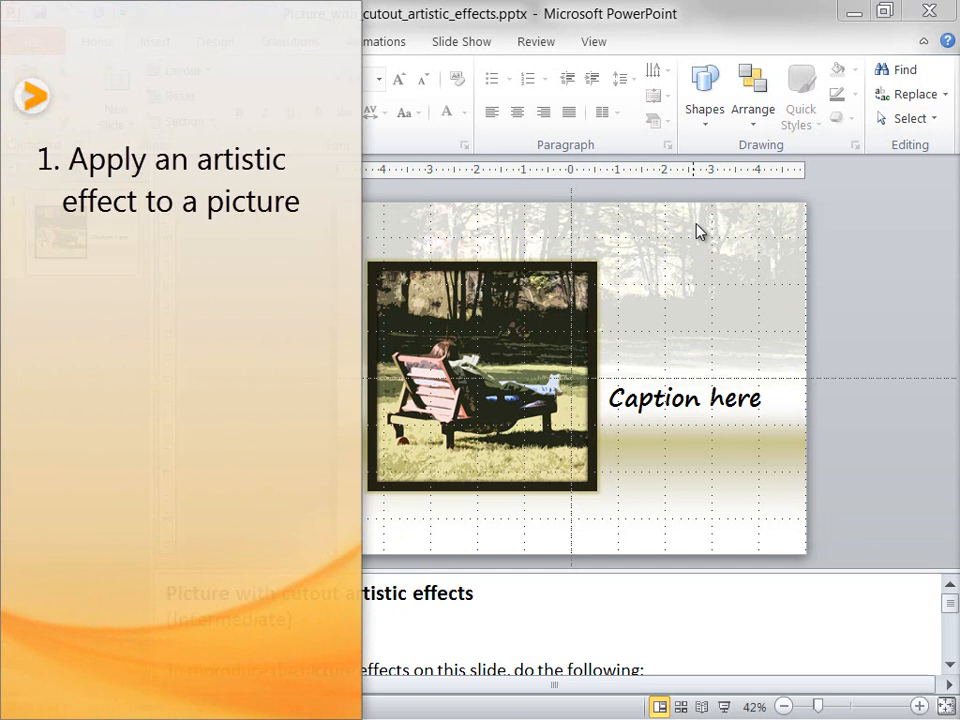
pyautogui.moveTo(483, 293)
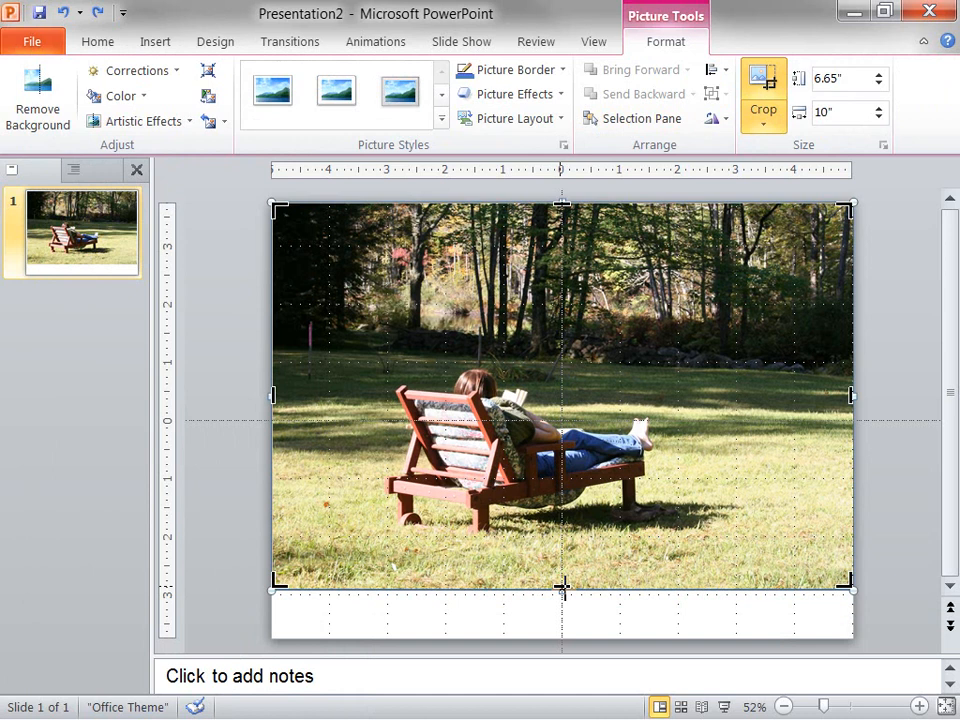
# Step: Crop the park photo's bottom edge upward until it is 4.5 inches tall
pyautogui.moveTo(562, 588); pyautogui.dragTo(562, 530)
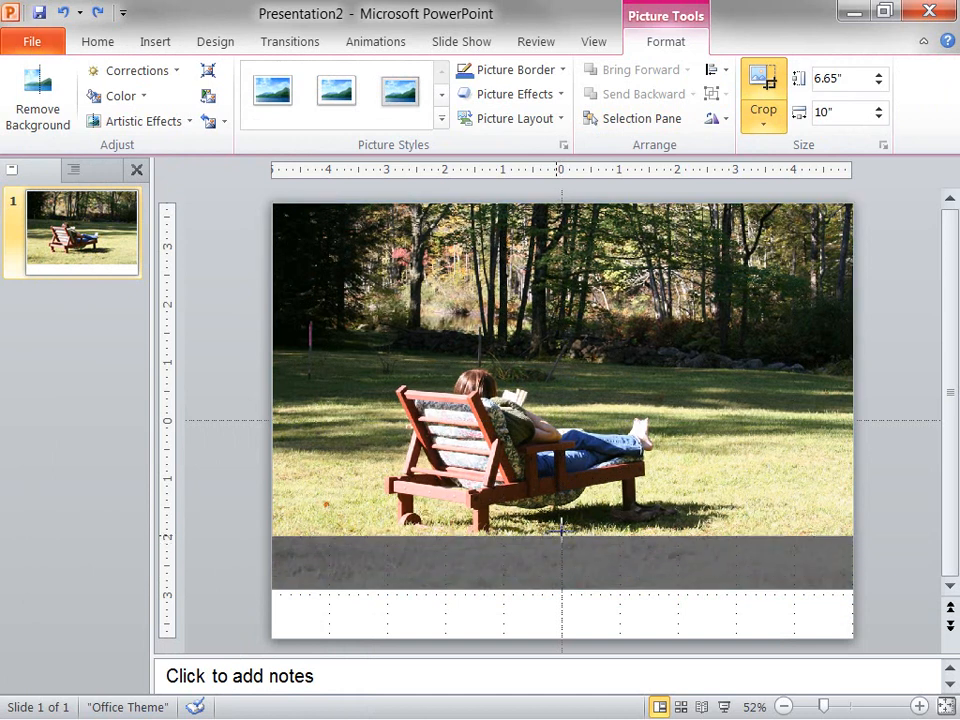
pyautogui.moveTo(562, 535); pyautogui.dragTo(560, 485)
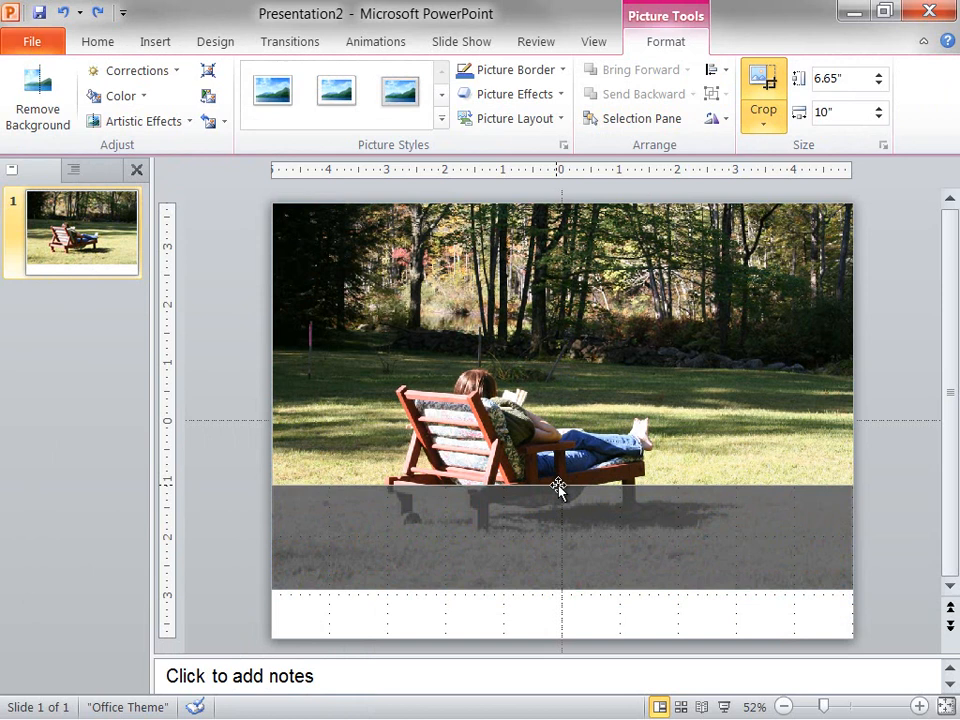
pyautogui.moveTo(560, 485); pyautogui.dragTo(560, 485)
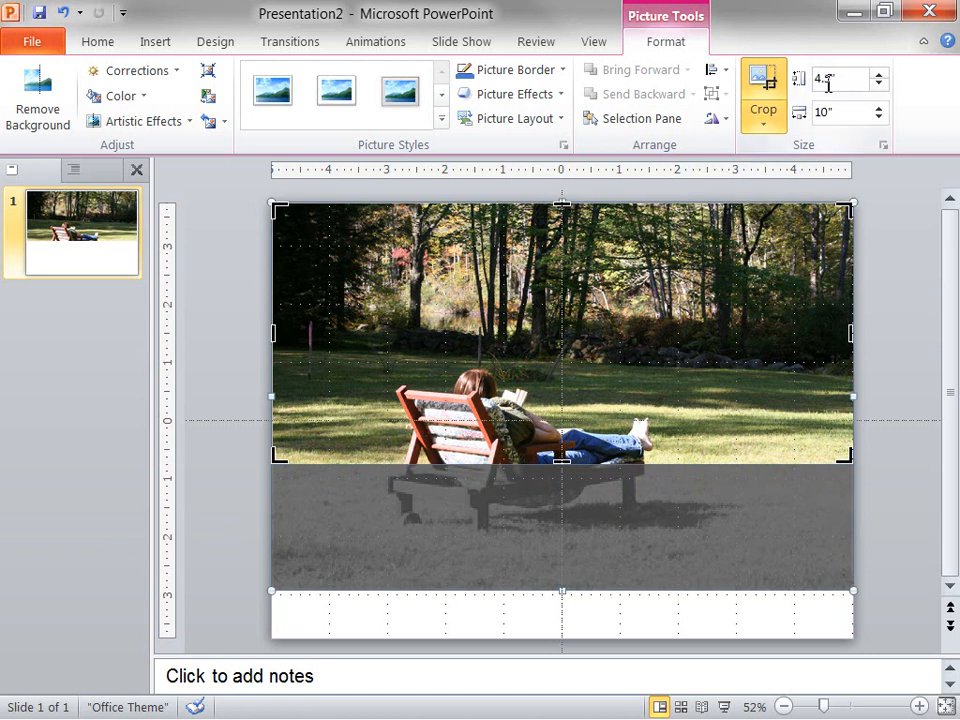
pyautogui.moveTo(820, 79)
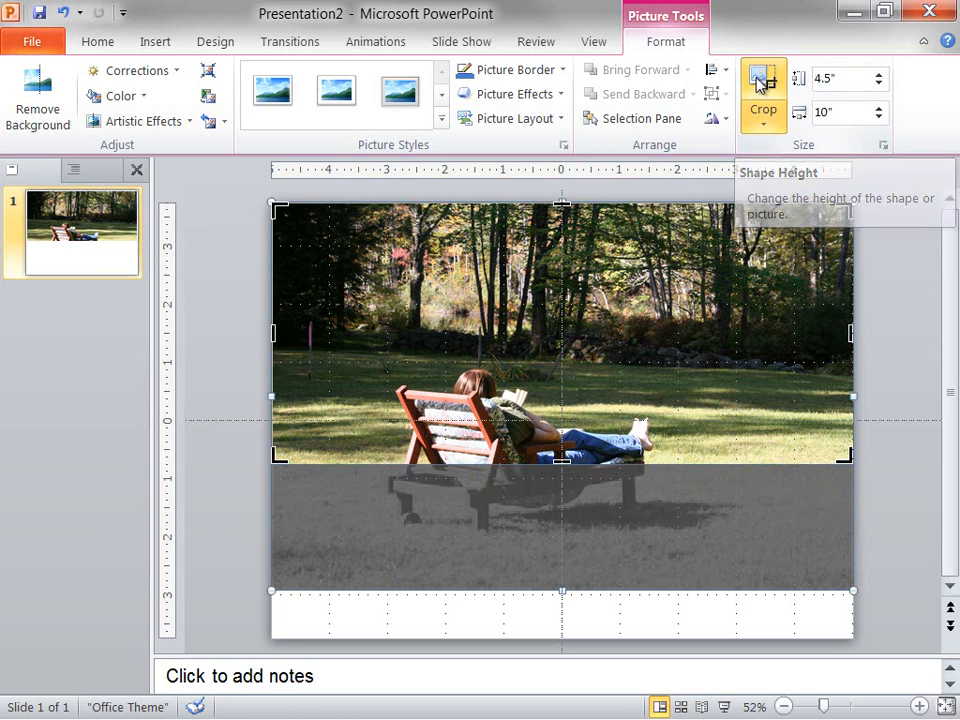
pyautogui.click(763, 90)
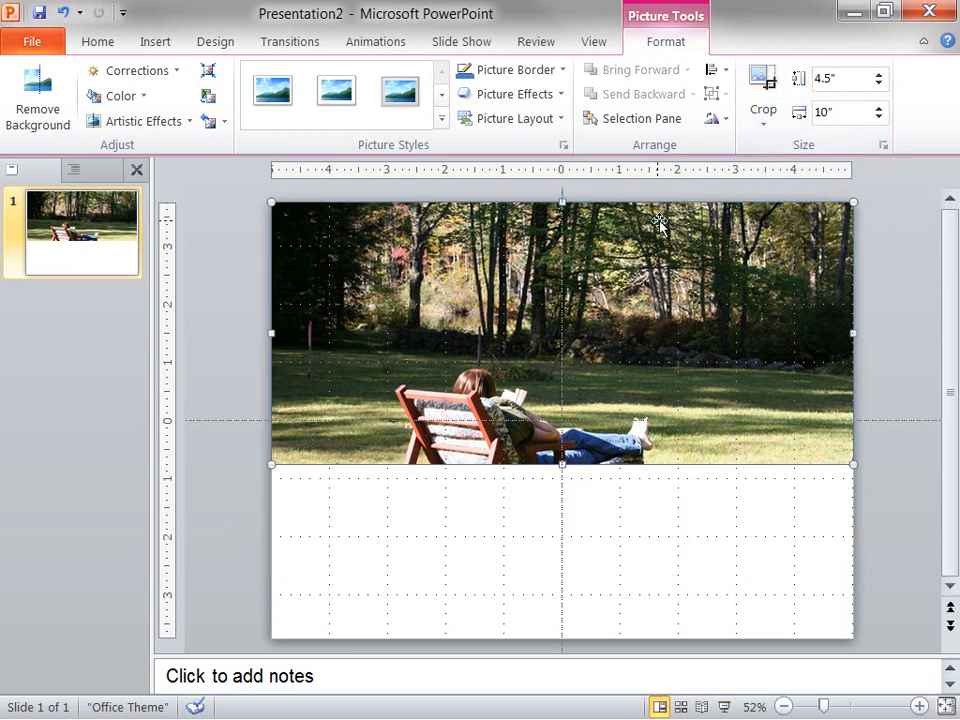
pyautogui.moveTo(240, 213)
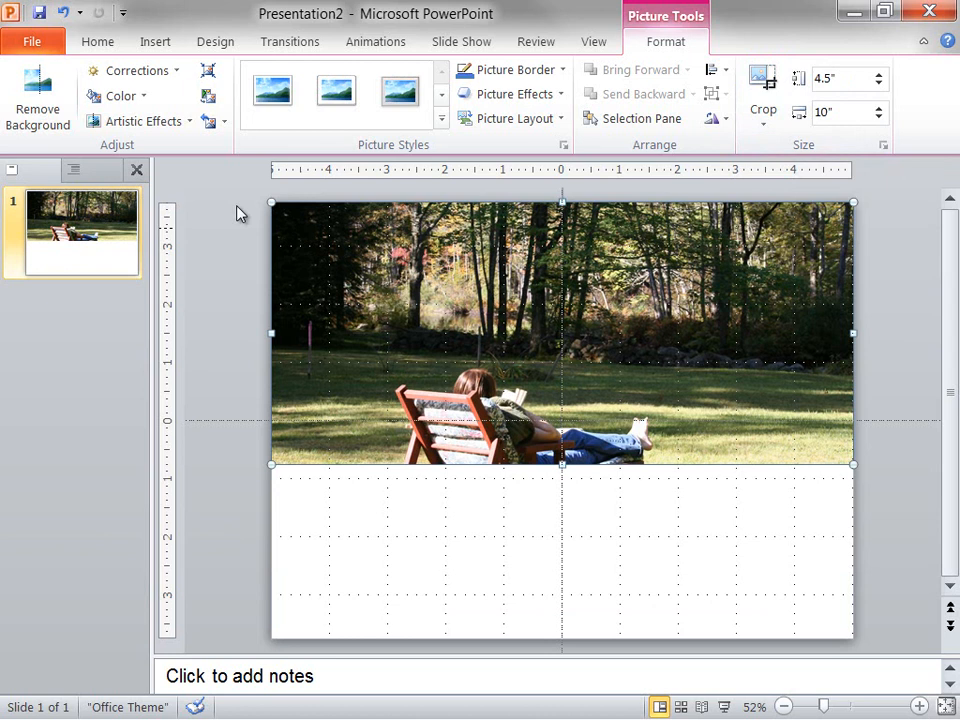
# Step: Apply the Cutout artistic effect and Washout recolor to the park photo
pyautogui.click(140, 121)
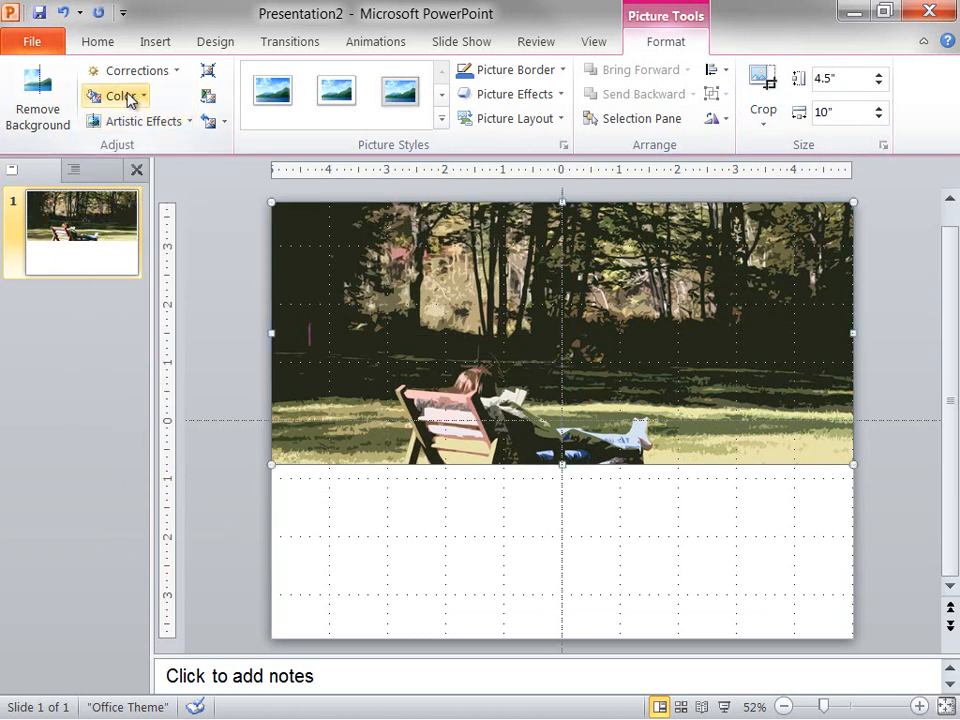
pyautogui.click(117, 95)
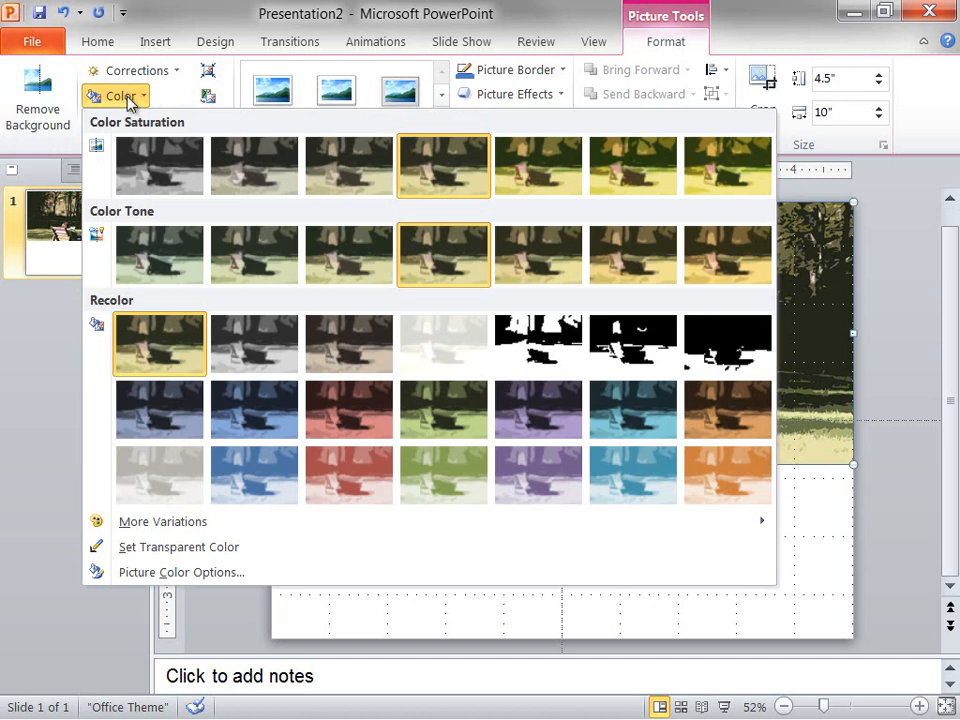
pyautogui.moveTo(443, 343)
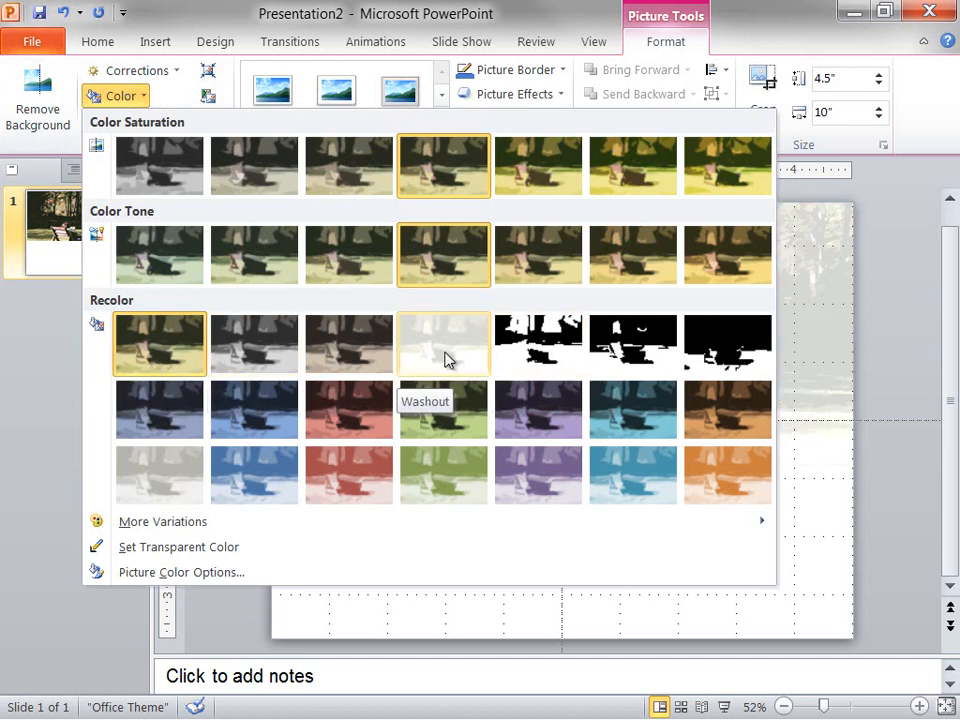
pyautogui.click(443, 344)
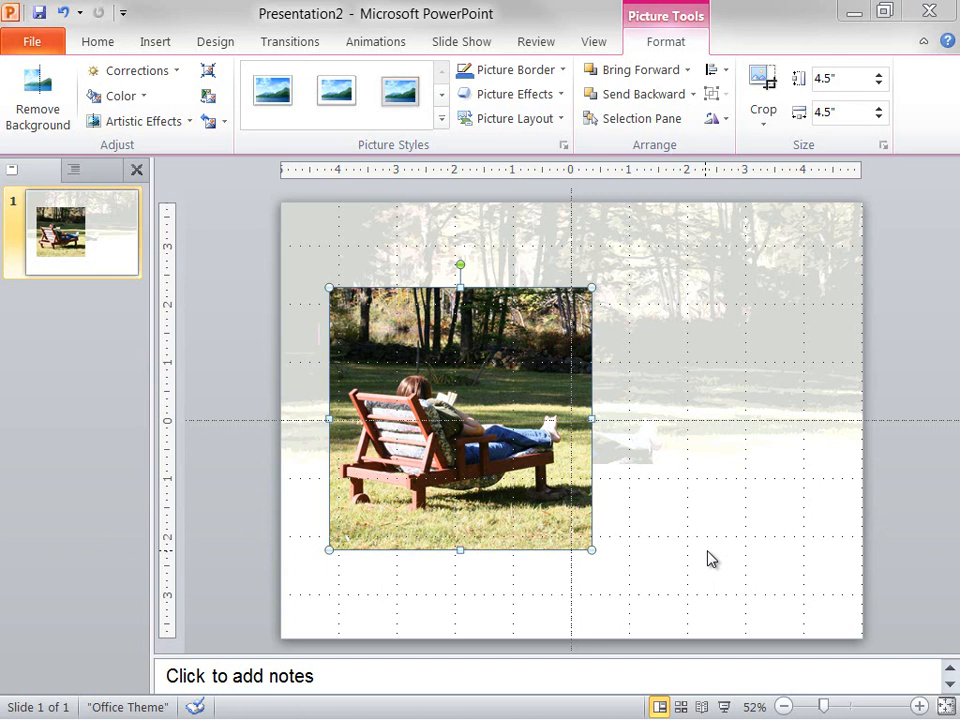
pyautogui.moveTo(573, 489)
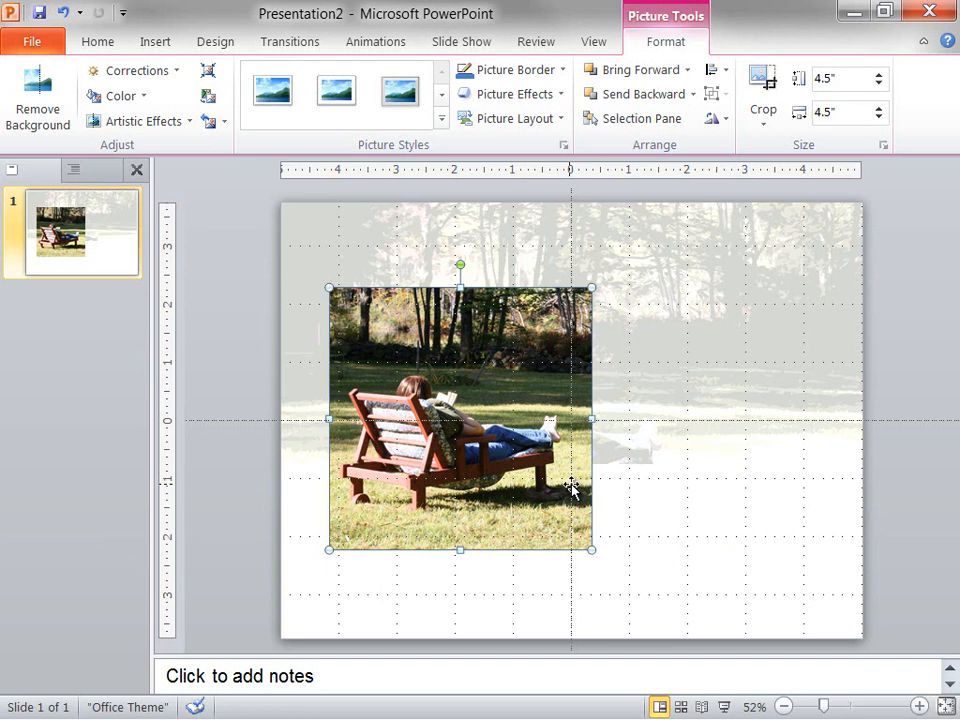
pyautogui.moveTo(570, 185)
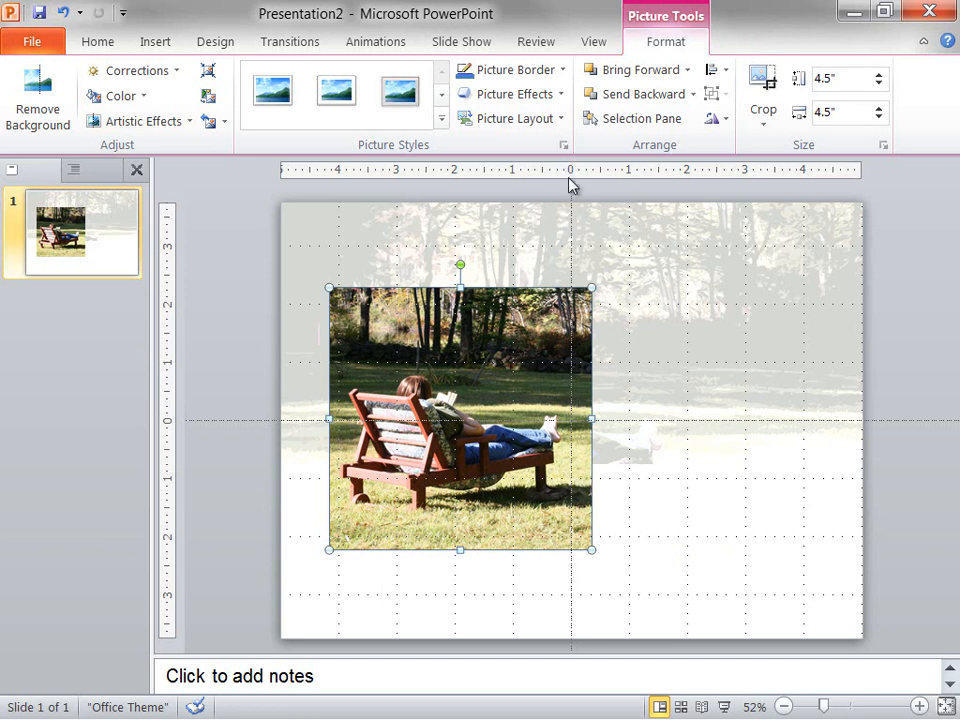
pyautogui.moveTo(566, 145)
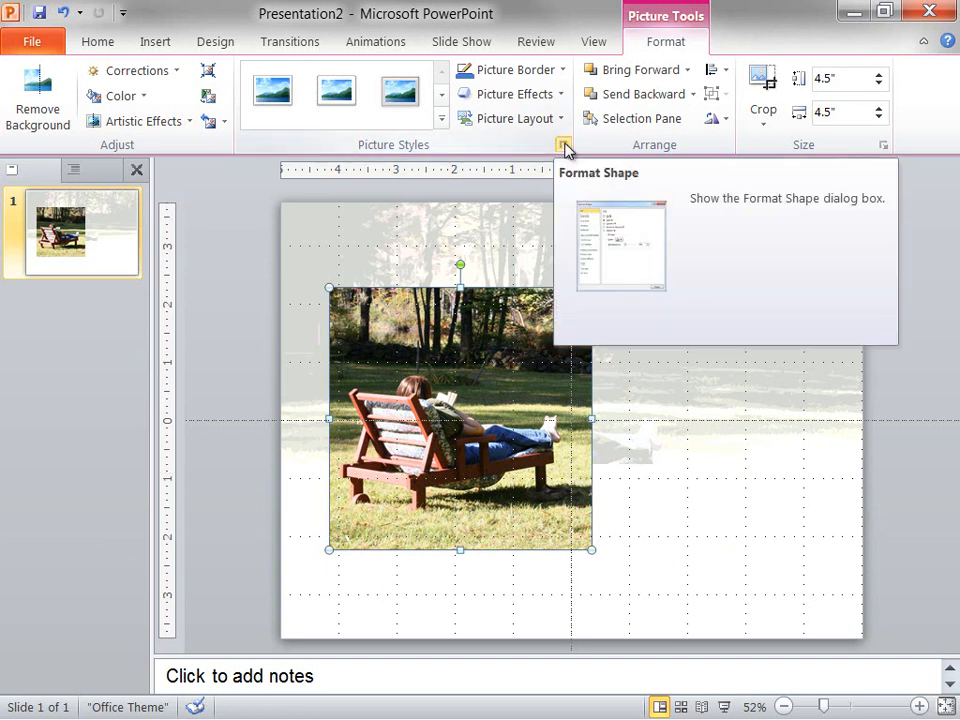
# Step: Give the square photo a solid outline and choose its colour in Format Picture
pyautogui.click(566, 146)
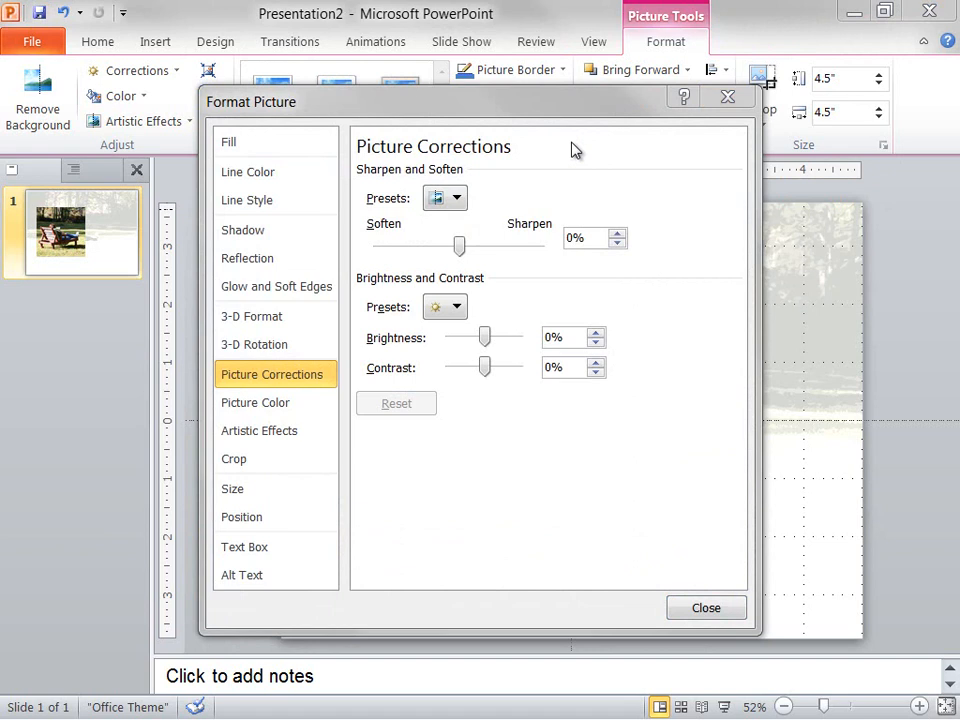
pyautogui.click(247, 172)
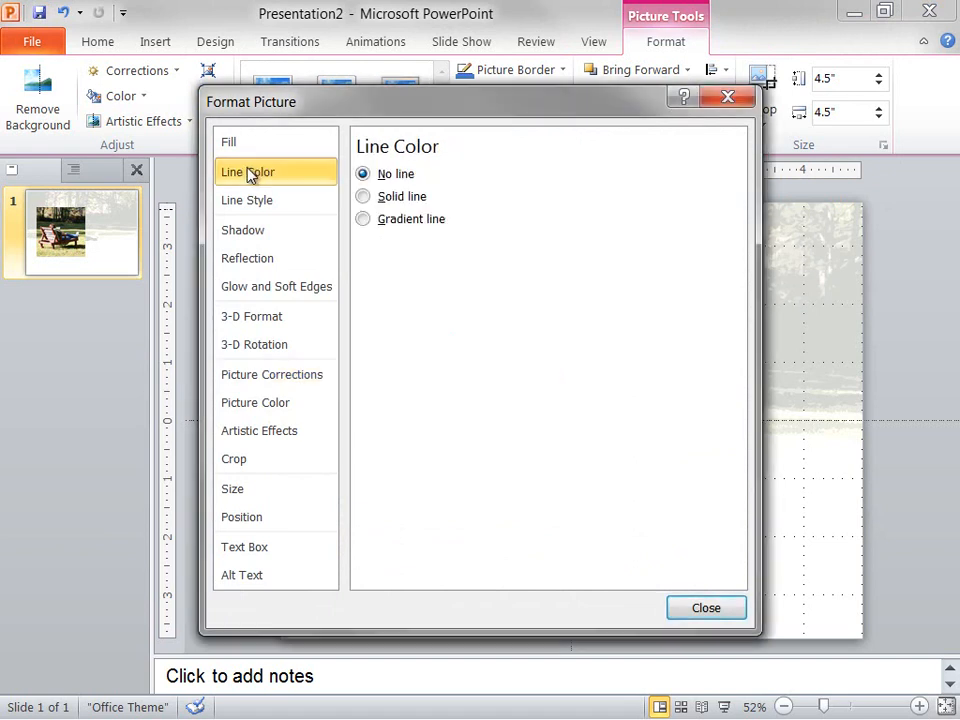
pyautogui.click(363, 196)
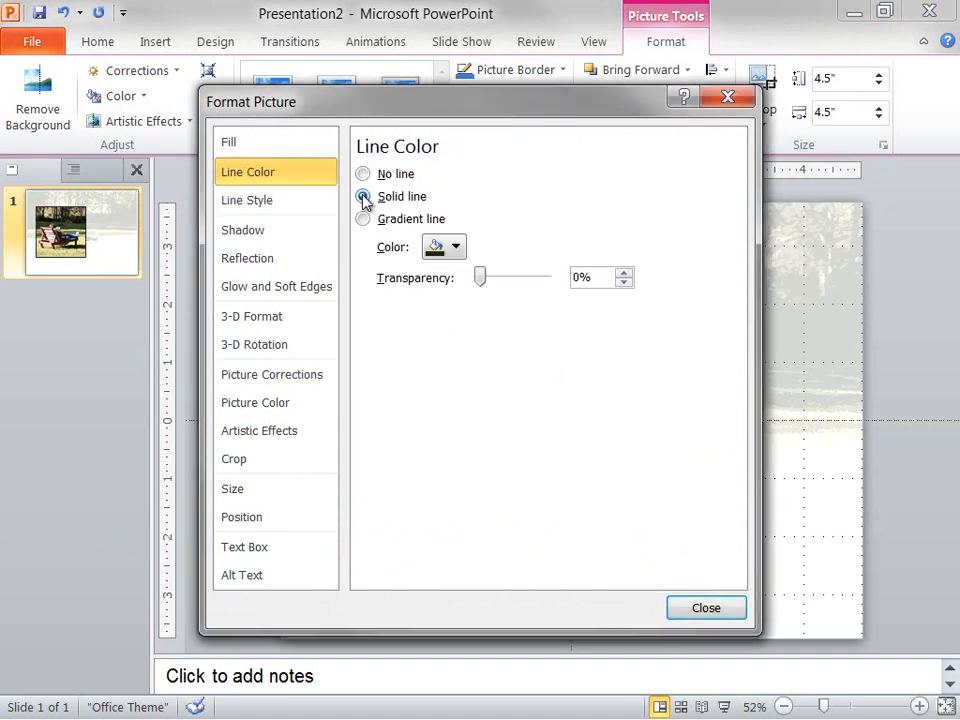
pyautogui.click(455, 247)
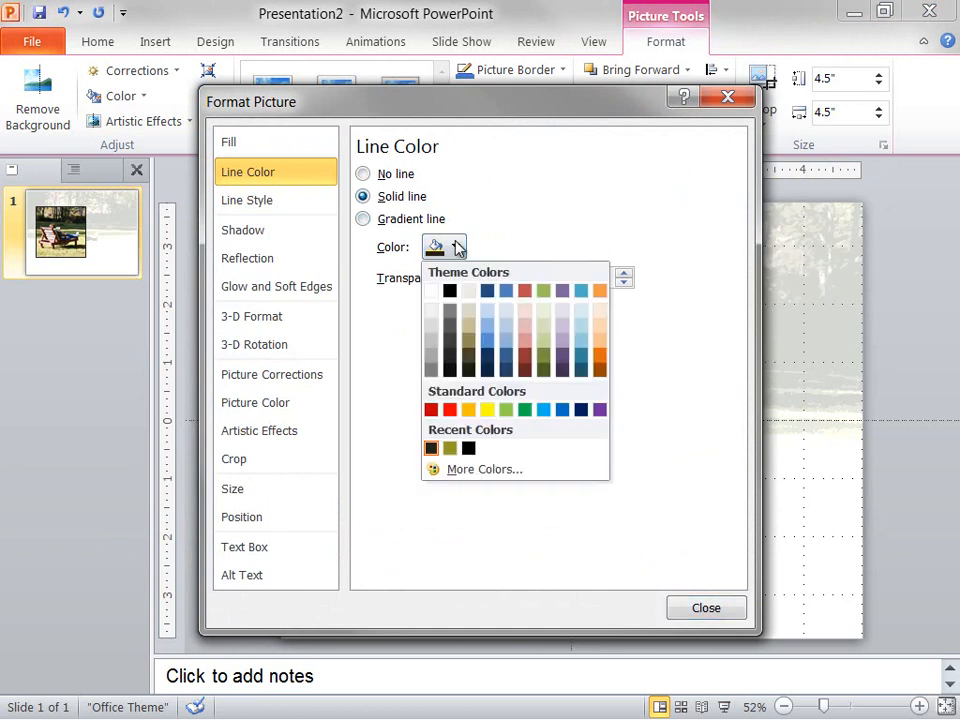
pyautogui.click(484, 469)
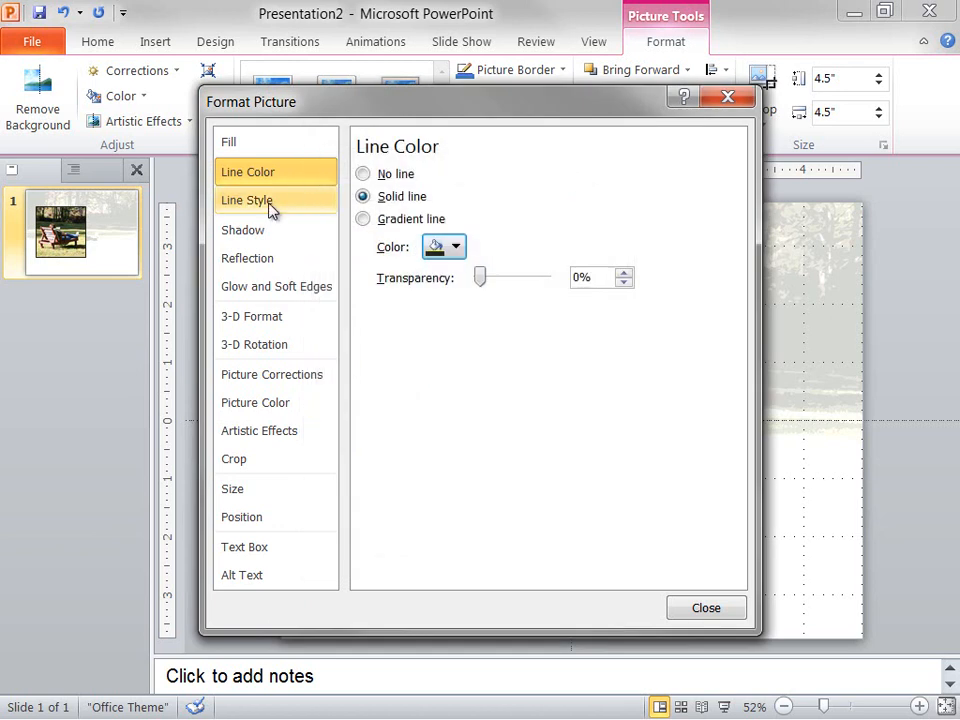
# Step: Set the outline to 15 pt width with square caps and mitred joins
pyautogui.click(247, 200)
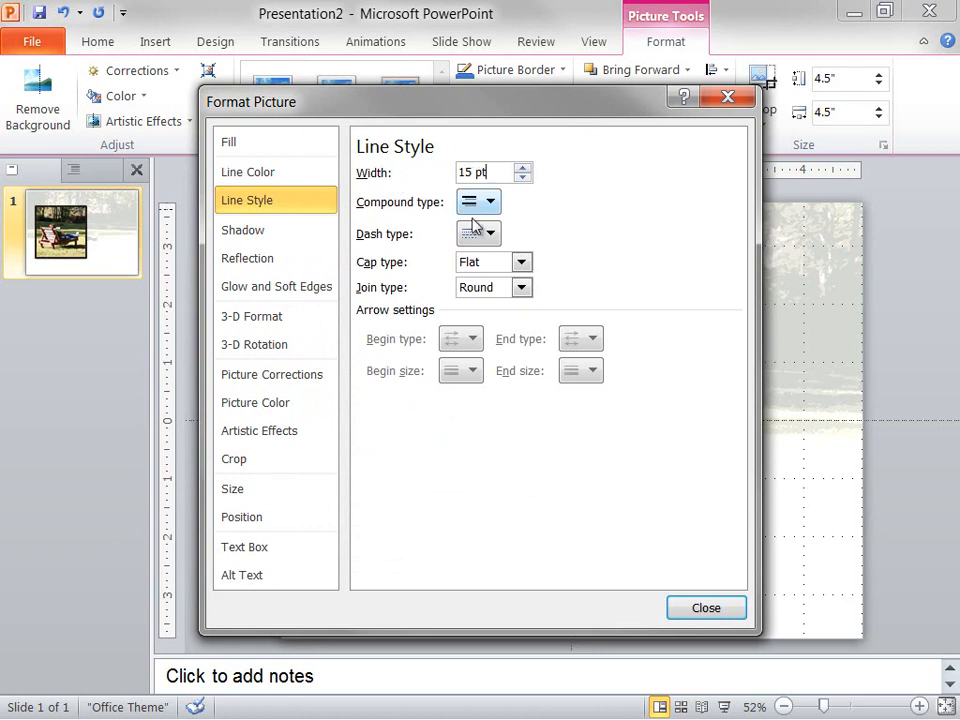
pyautogui.click(521, 262)
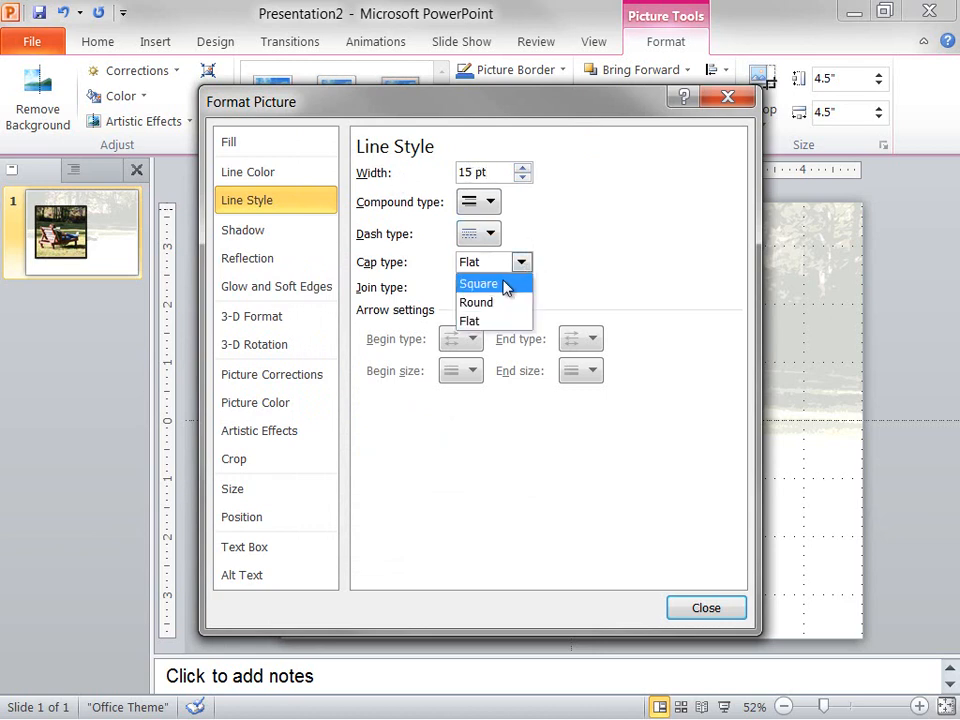
pyautogui.click(478, 283)
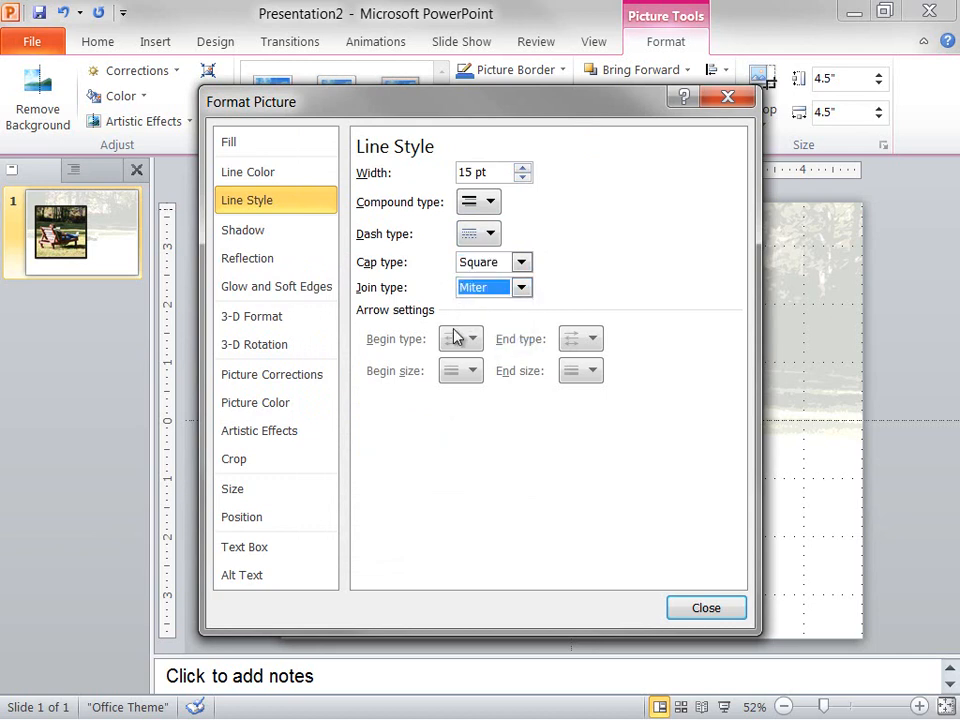
pyautogui.moveTo(400, 305)
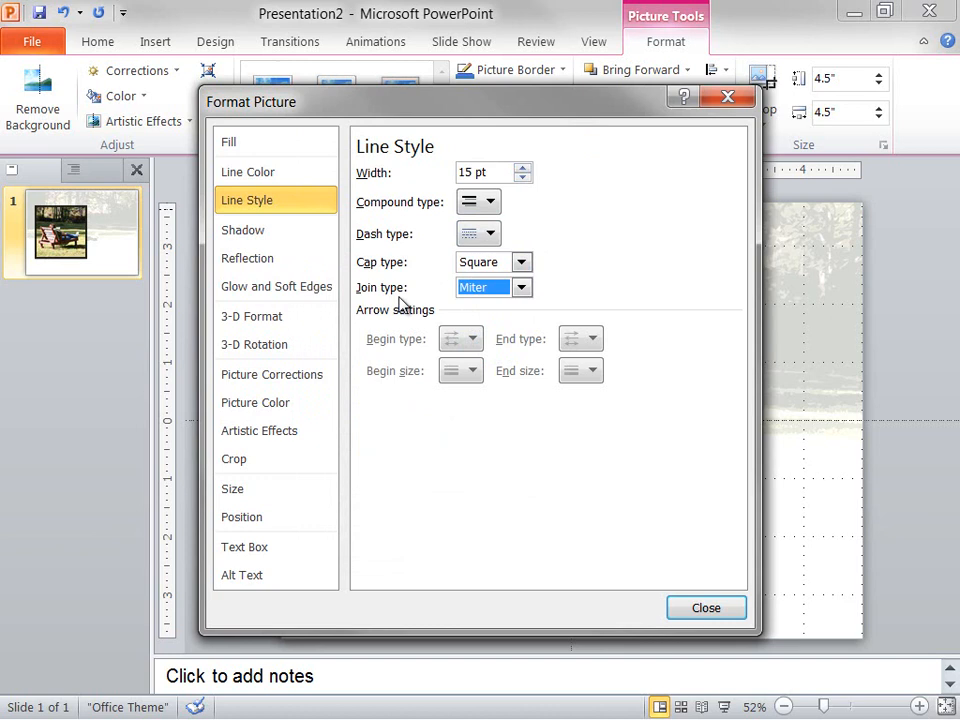
pyautogui.click(242, 230)
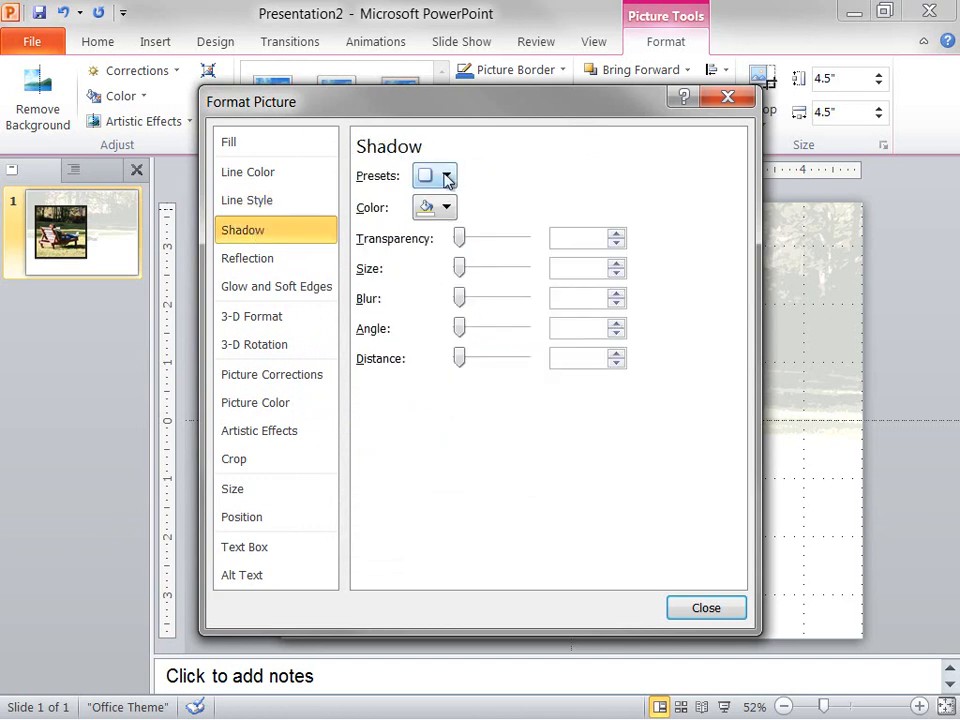
# Step: Add an inner shadow and an 11 pt, 60%-transparent olive-gold glow to the photo
pyautogui.click(445, 175)
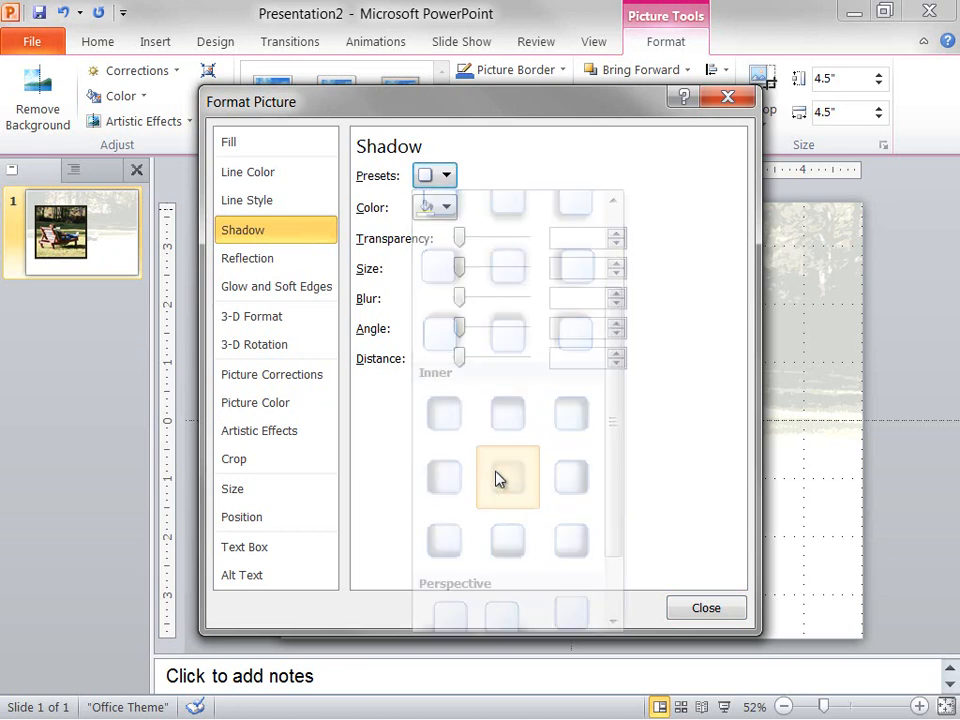
pyautogui.click(507, 477)
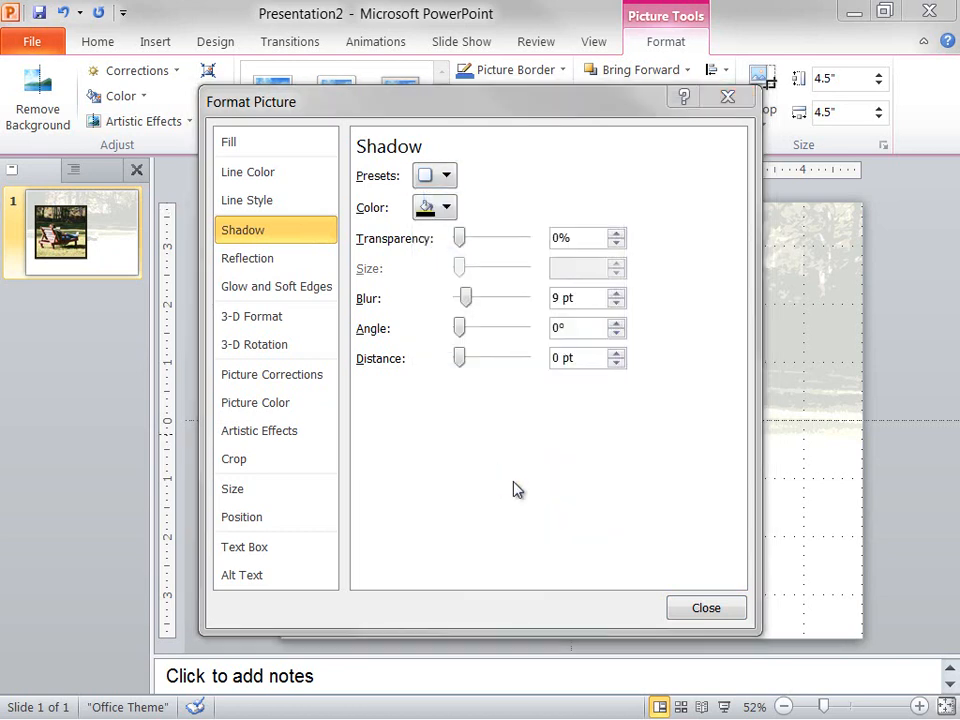
pyautogui.click(276, 286)
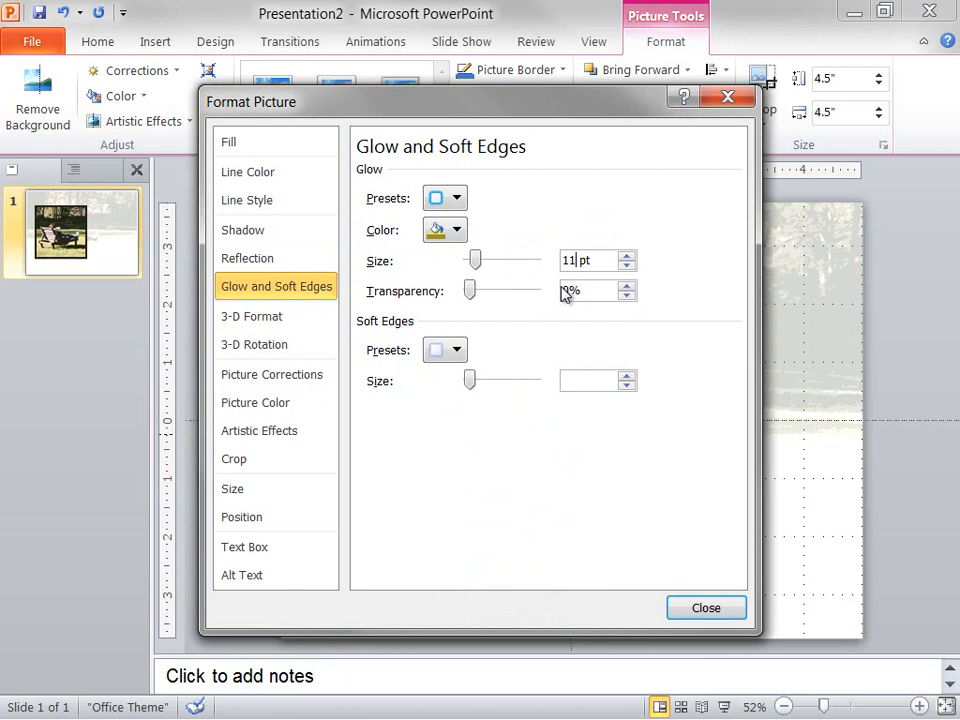
pyautogui.tripleClick(590, 290)
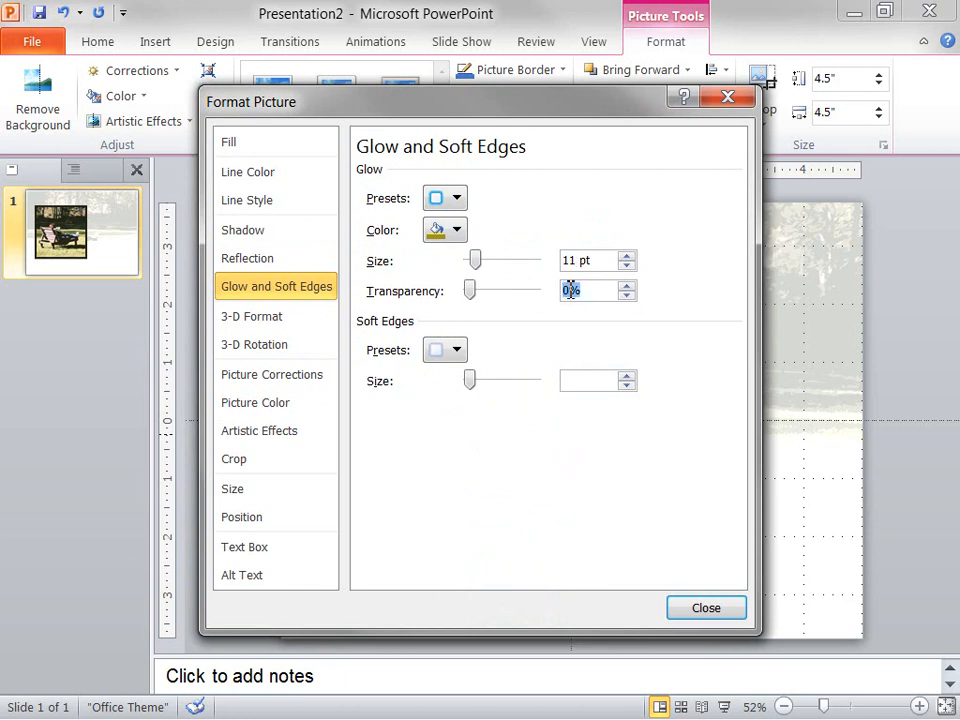
pyautogui.moveTo(470, 290); pyautogui.dragTo(510, 290)
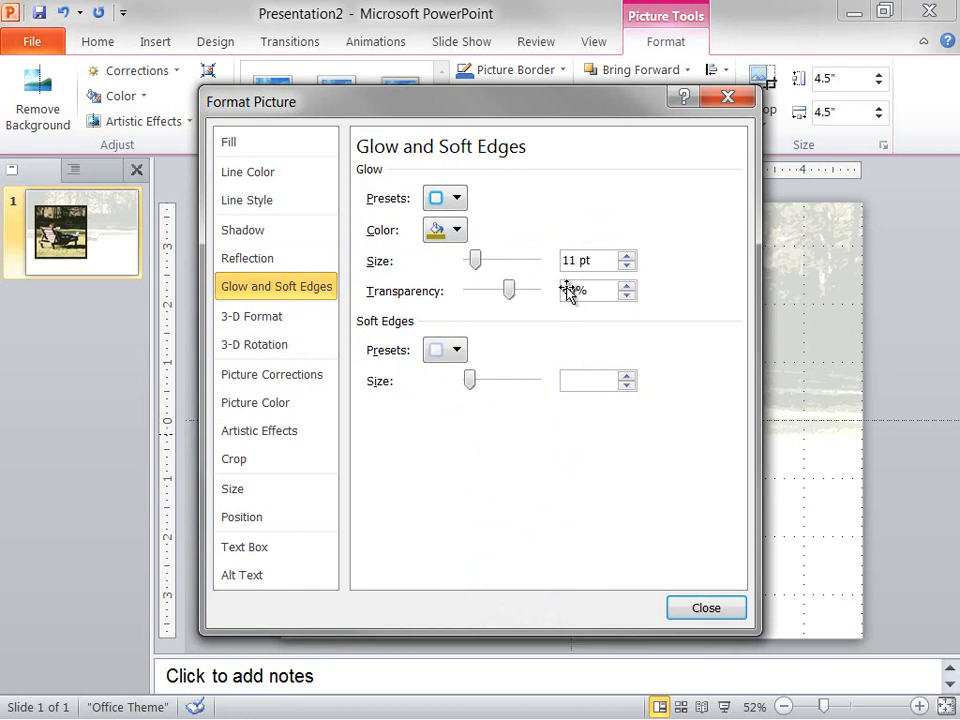
pyautogui.click(456, 230)
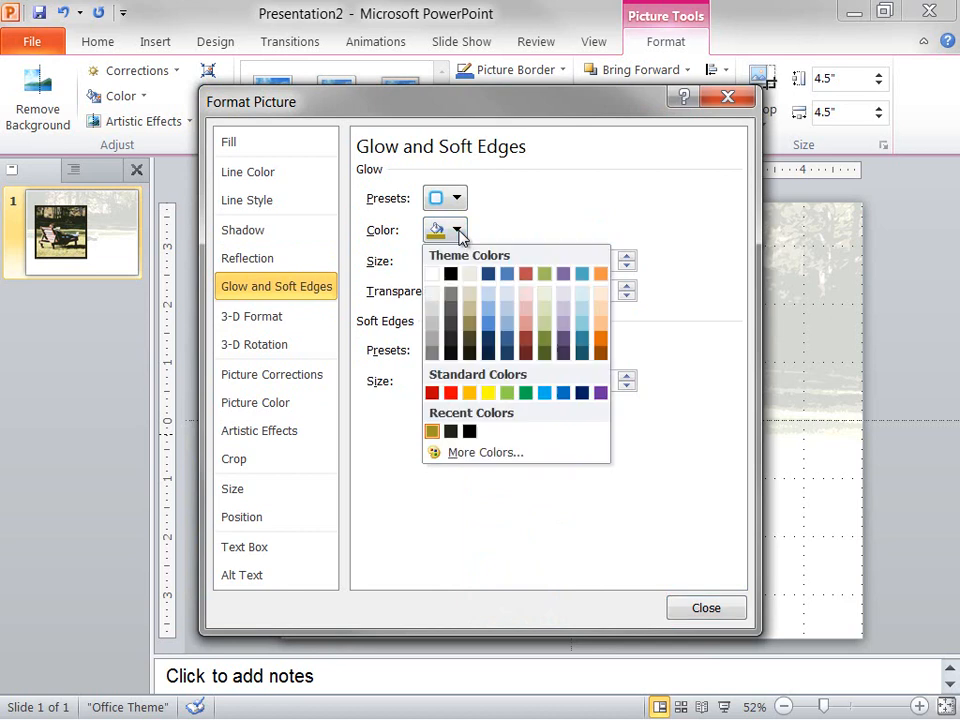
pyautogui.click(484, 452)
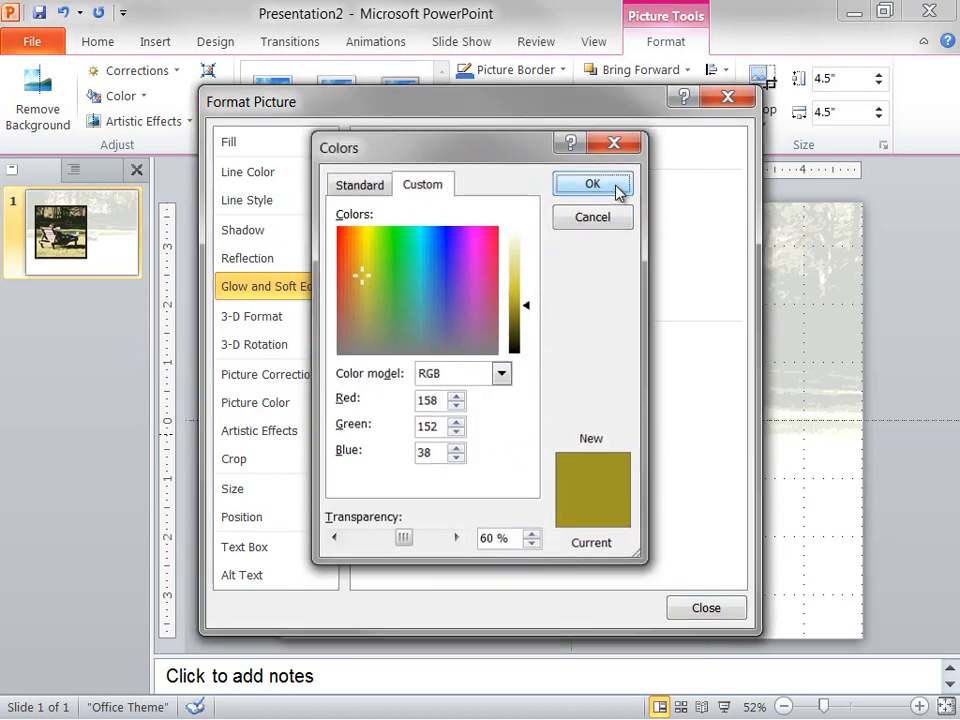
pyautogui.click(592, 184)
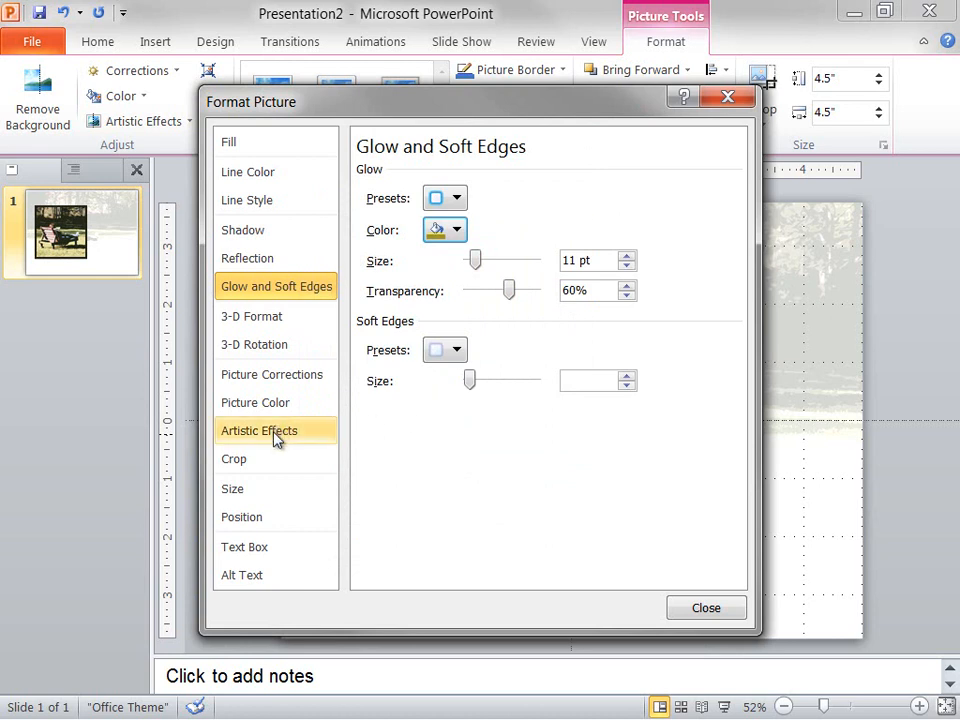
# Step: Apply the Cutout artistic effect to the photo and close Format Picture
pyautogui.click(259, 430)
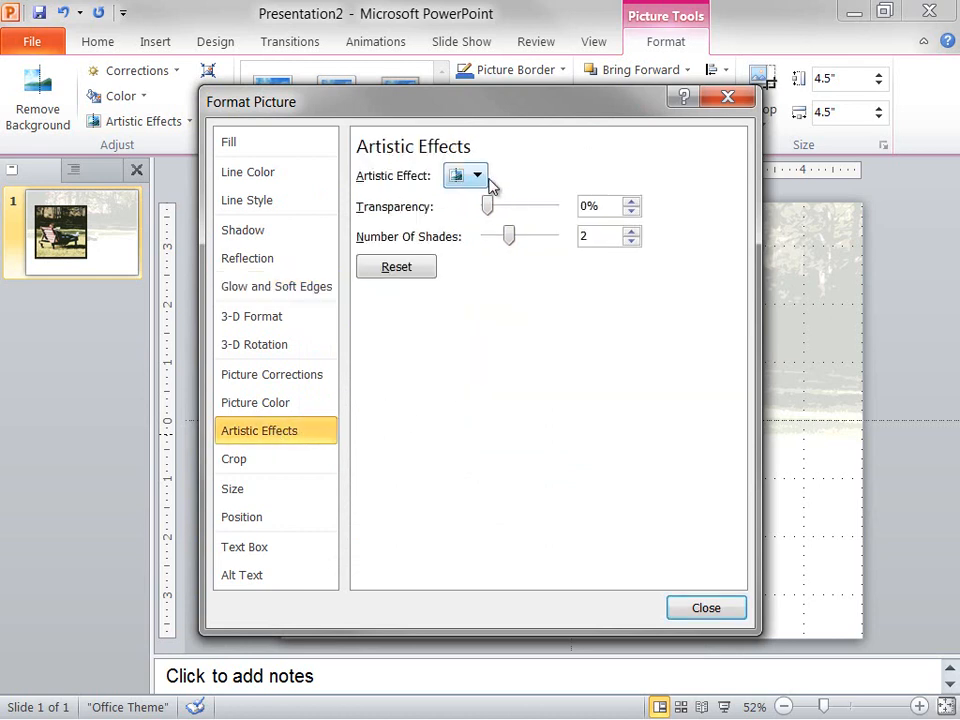
pyautogui.click(477, 175)
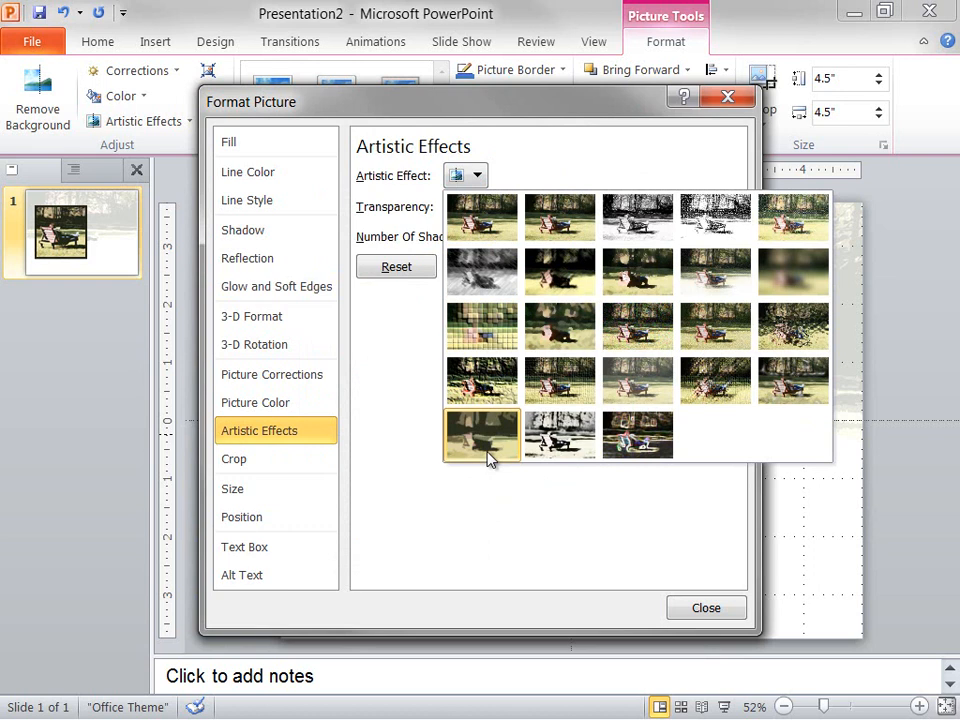
pyautogui.click(481, 434)
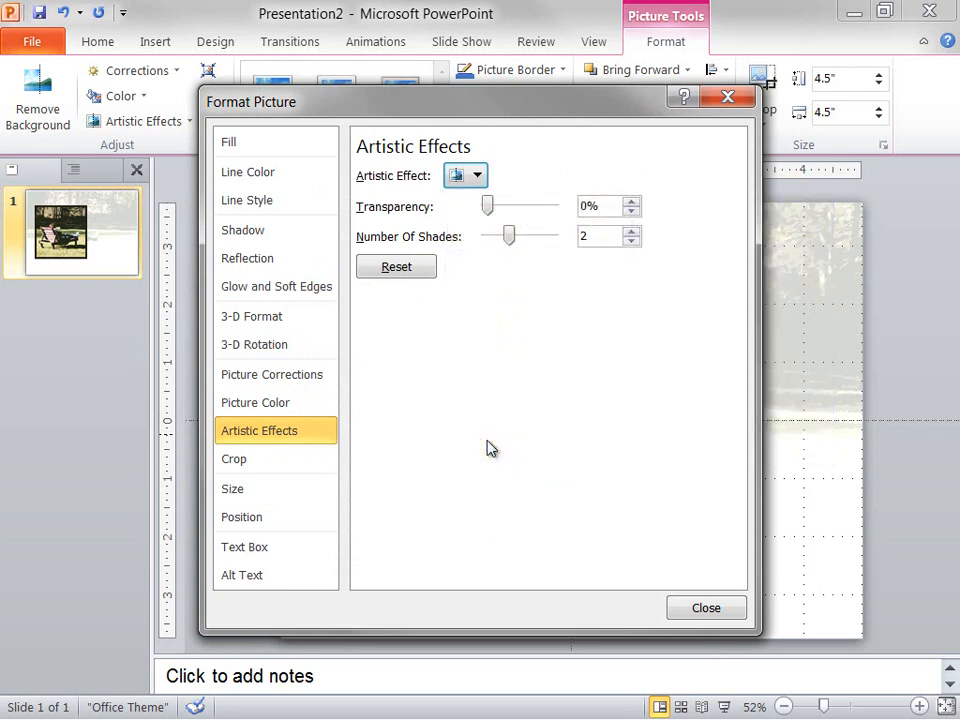
pyautogui.moveTo(669, 607)
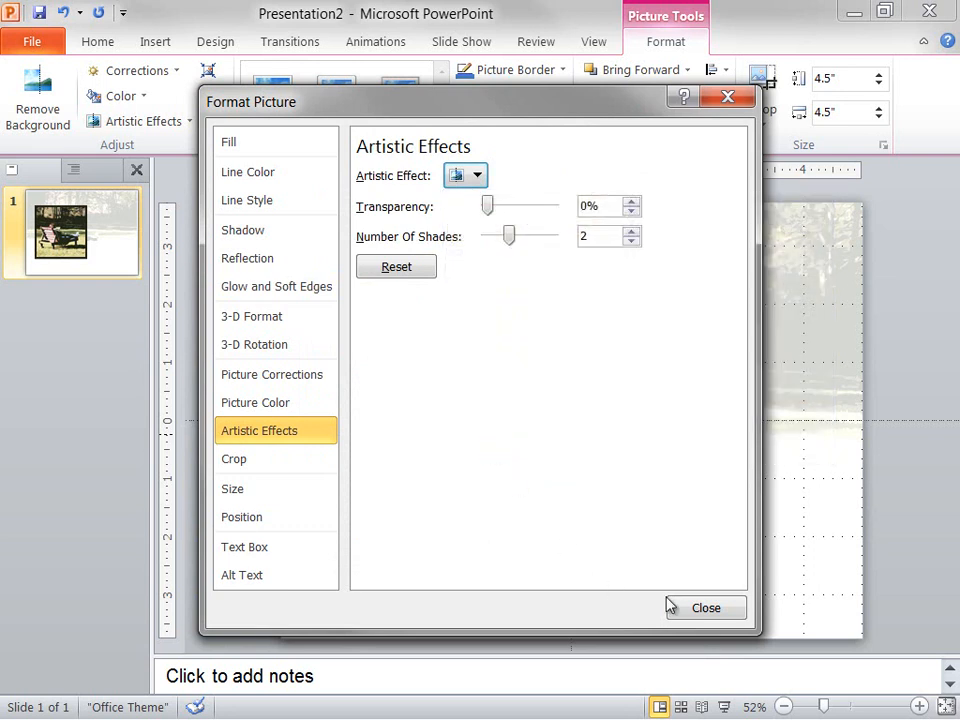
pyautogui.click(705, 607)
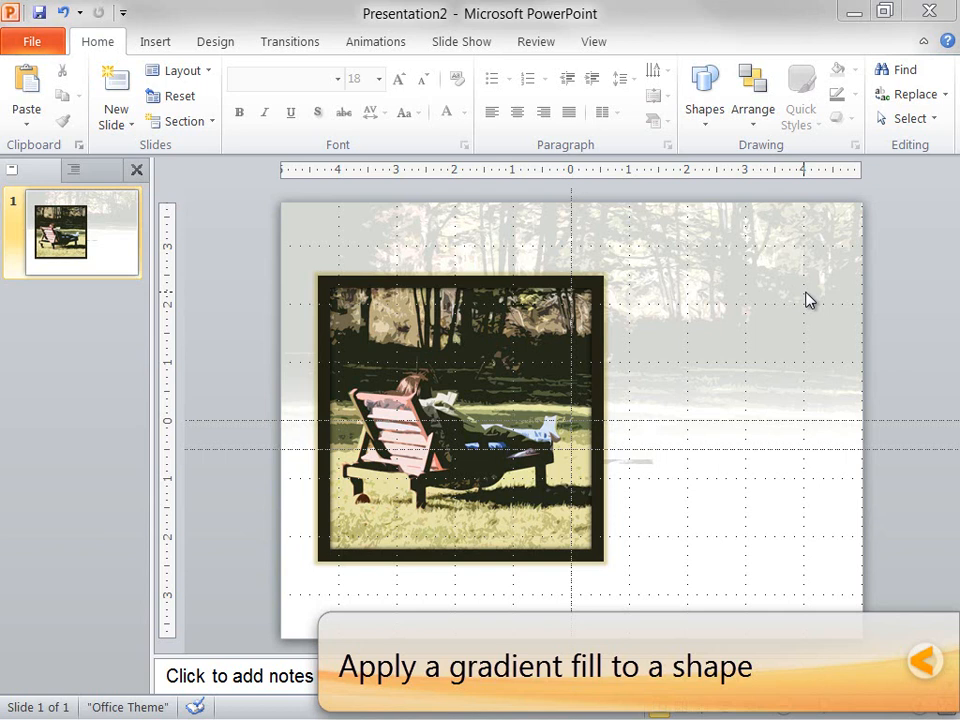
# Step: Draw a rectangle band across the lower slide, sized 10 by 2.82 inches
pyautogui.click(704, 95)
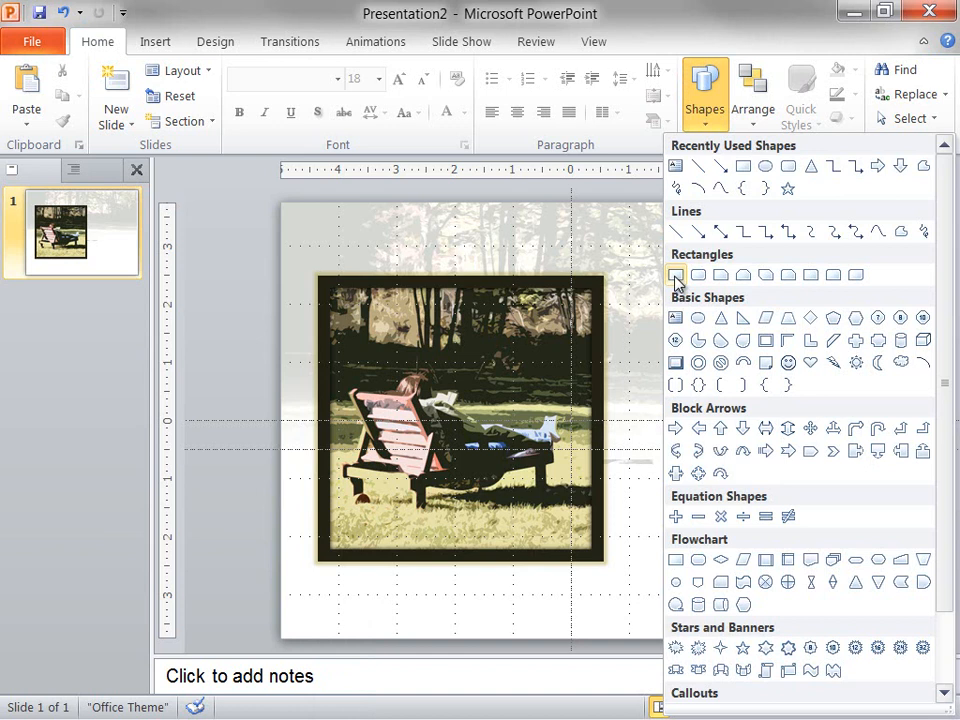
pyautogui.click(676, 274)
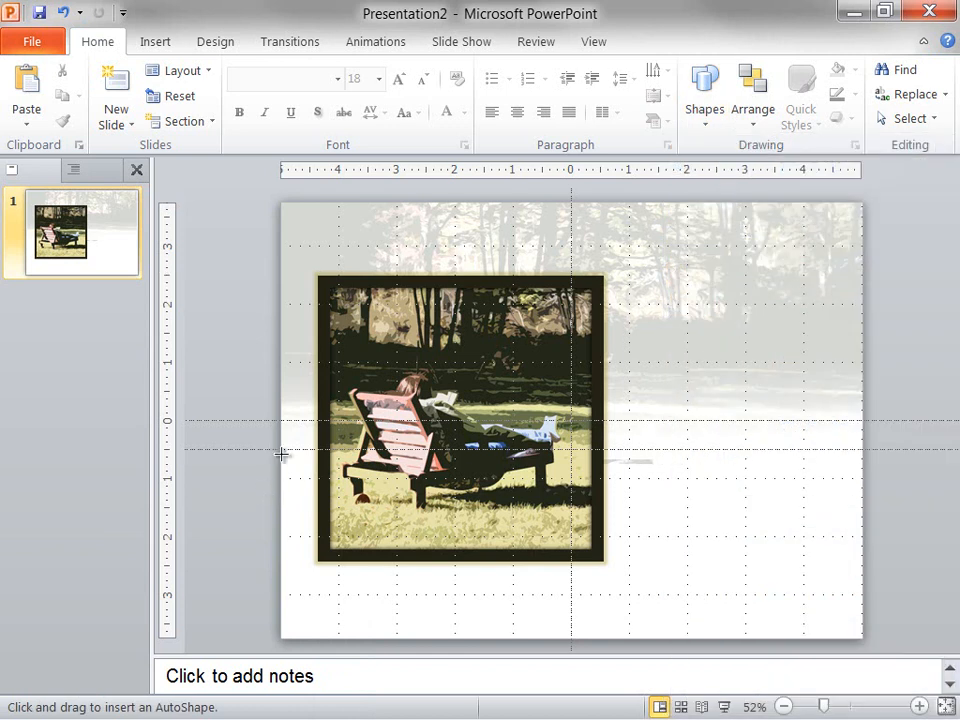
pyautogui.moveTo(280, 455); pyautogui.dragTo(735, 547)
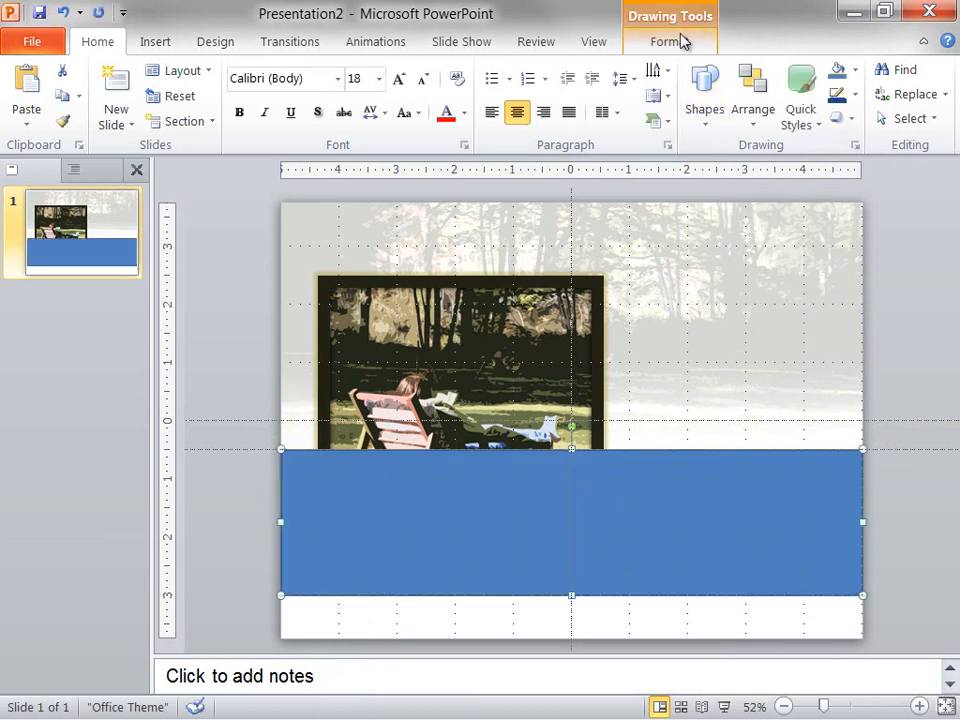
pyautogui.click(669, 41)
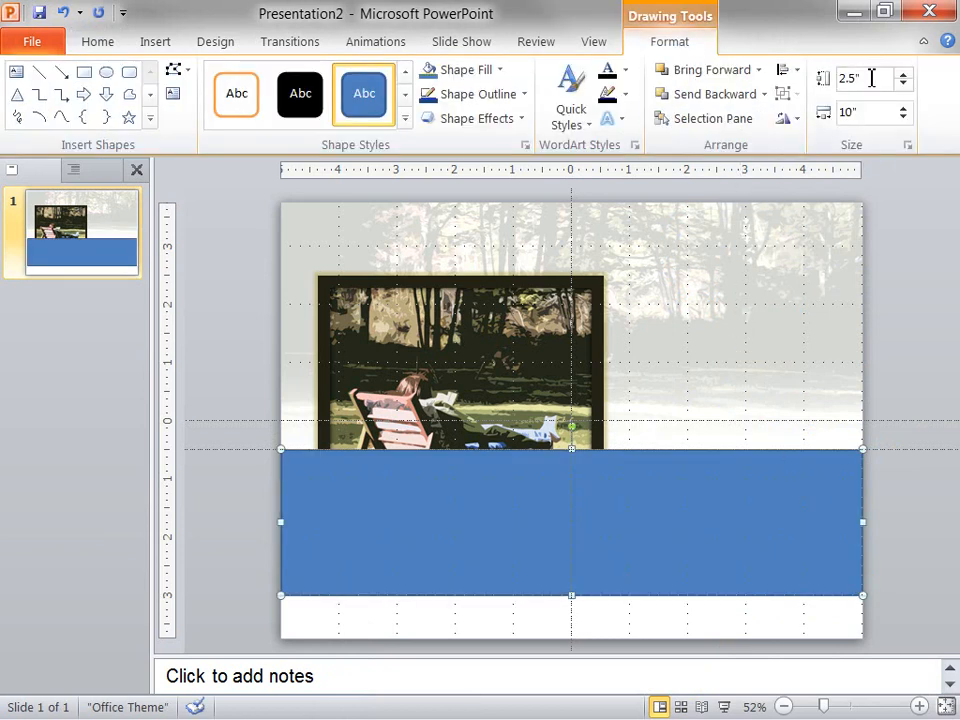
pyautogui.tripleClick(850, 78)
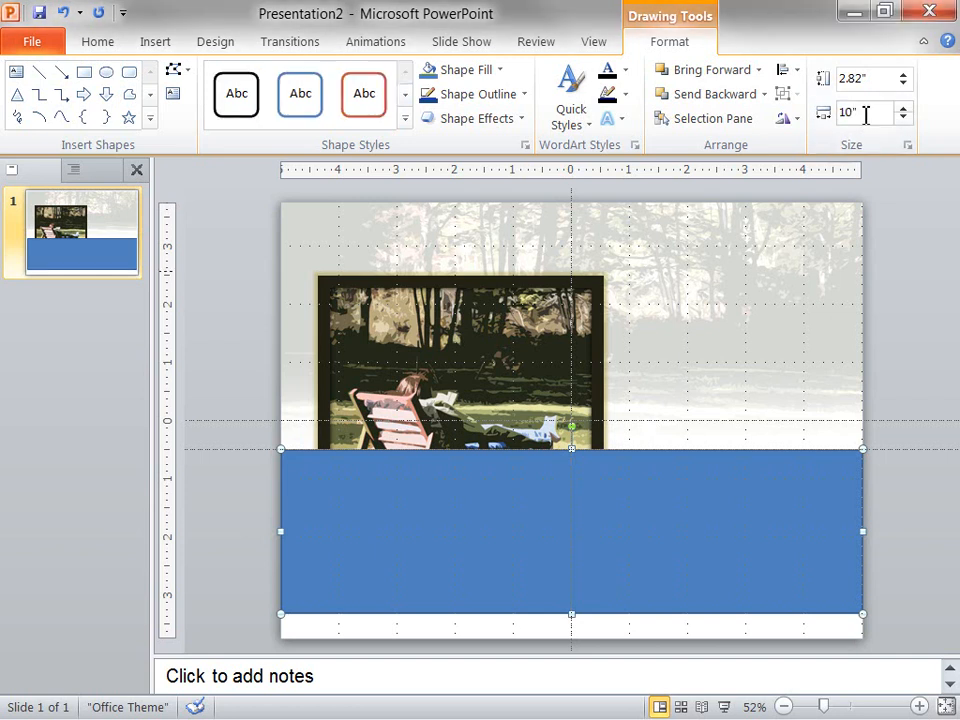
# Step: Change the band's solid fill to a linear gradient at a 90° angle
pyautogui.click(462, 69)
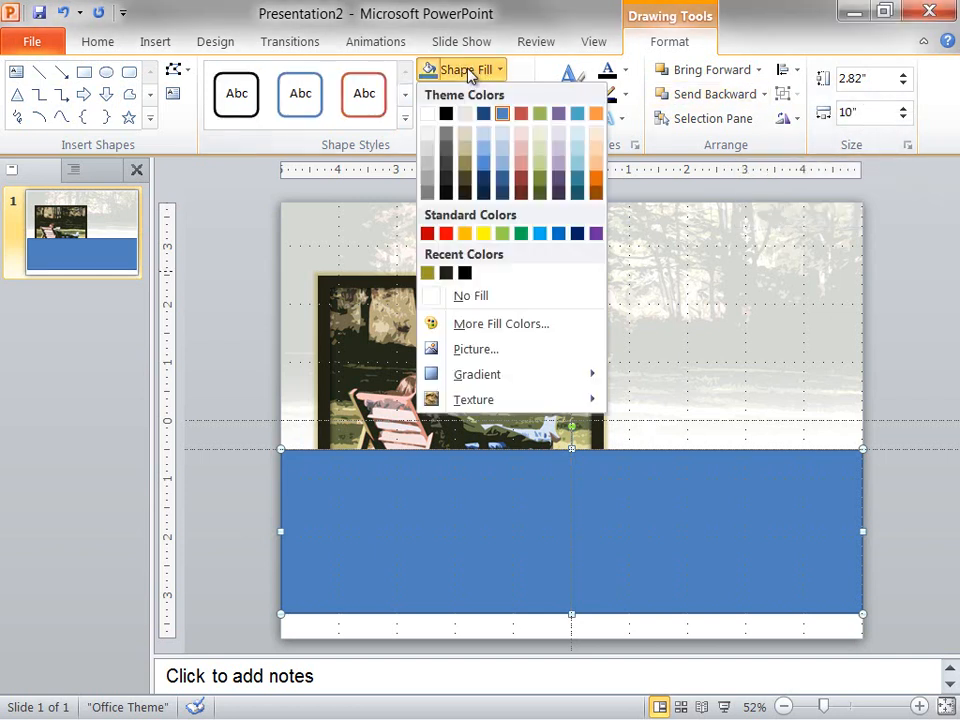
pyautogui.moveTo(477, 374)
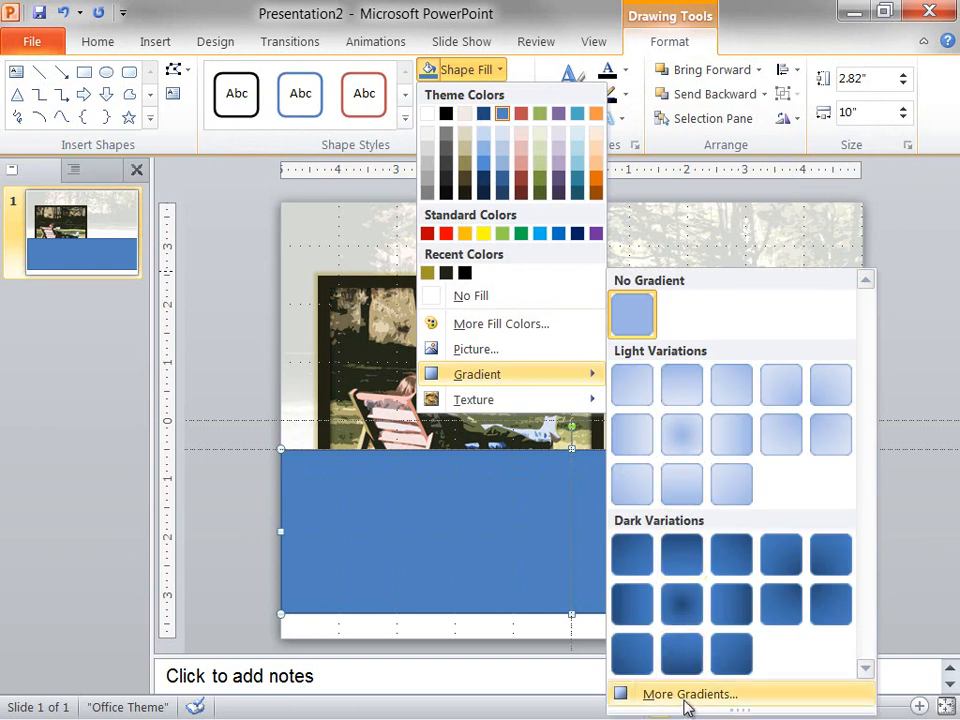
pyautogui.click(689, 693)
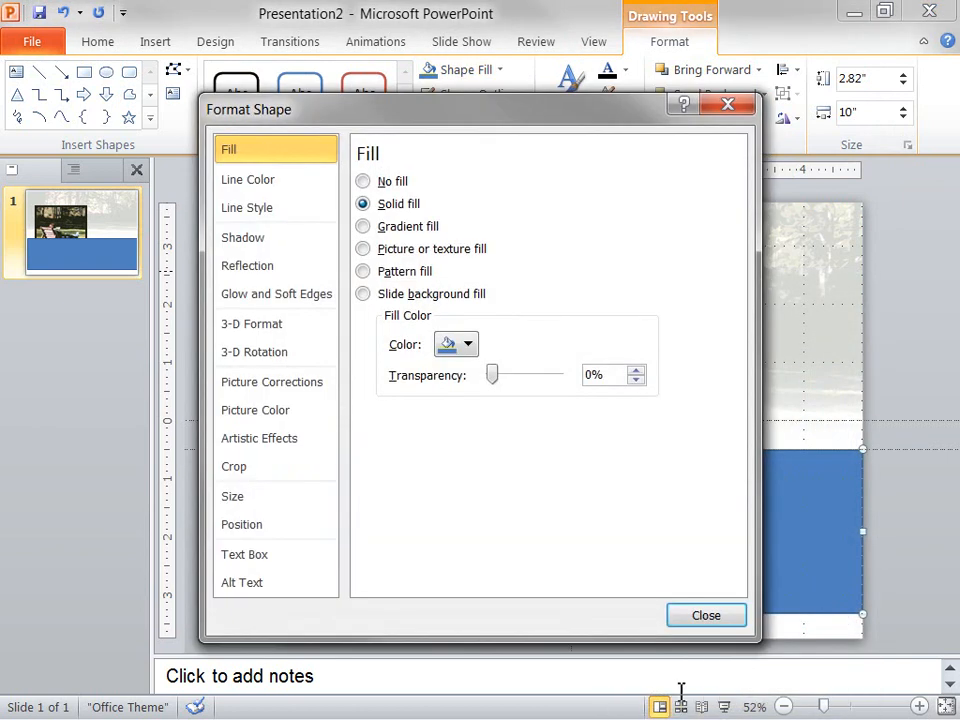
pyautogui.moveTo(458, 162)
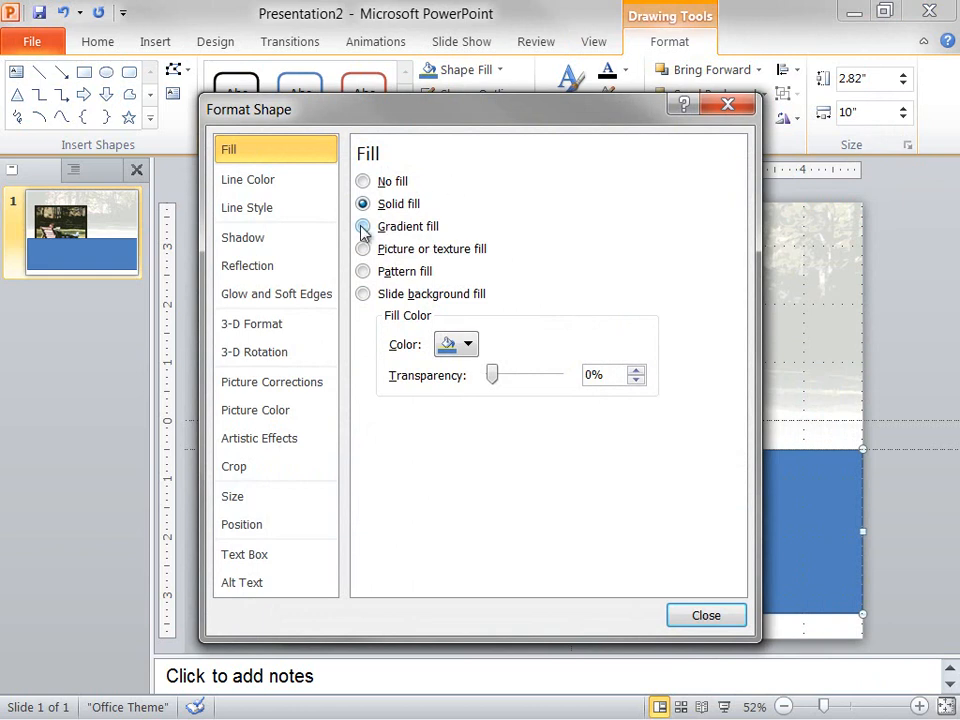
pyautogui.click(363, 226)
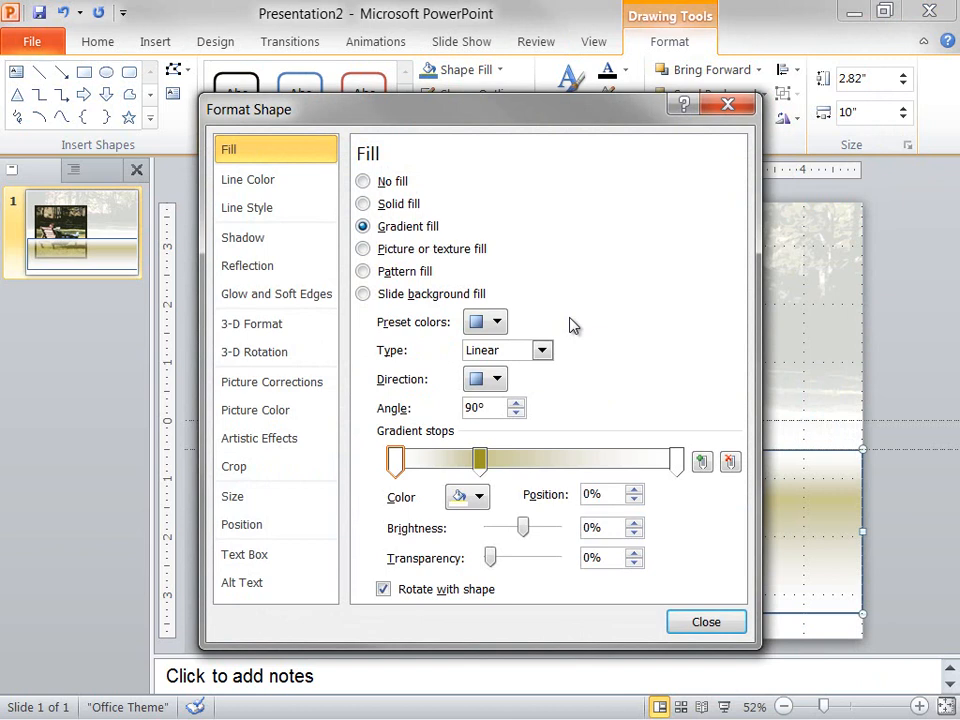
pyautogui.click(543, 350)
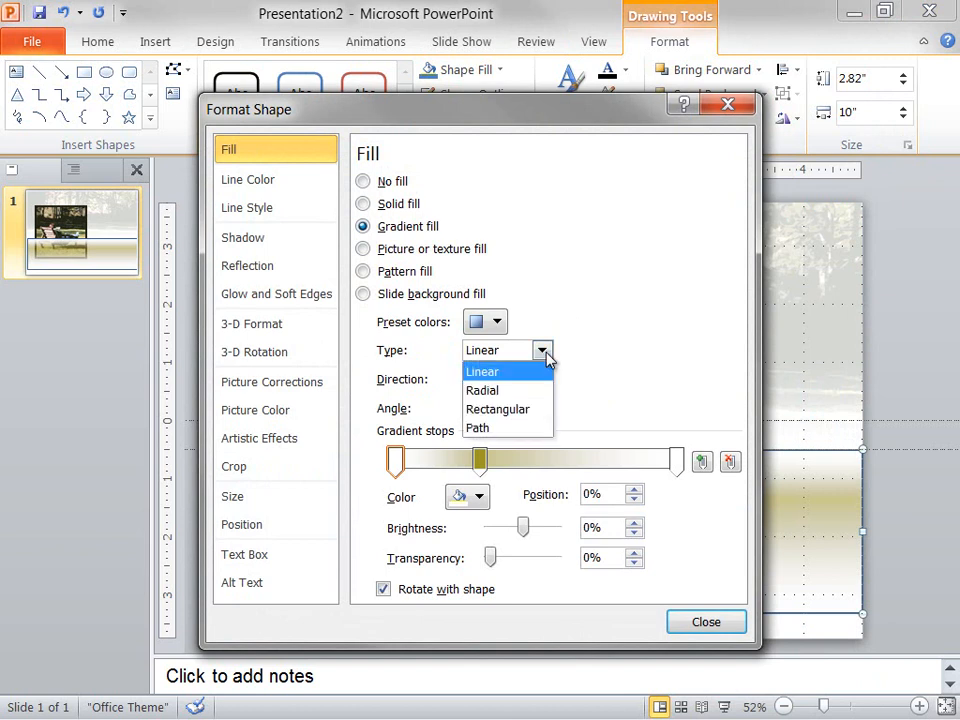
pyautogui.click(482, 371)
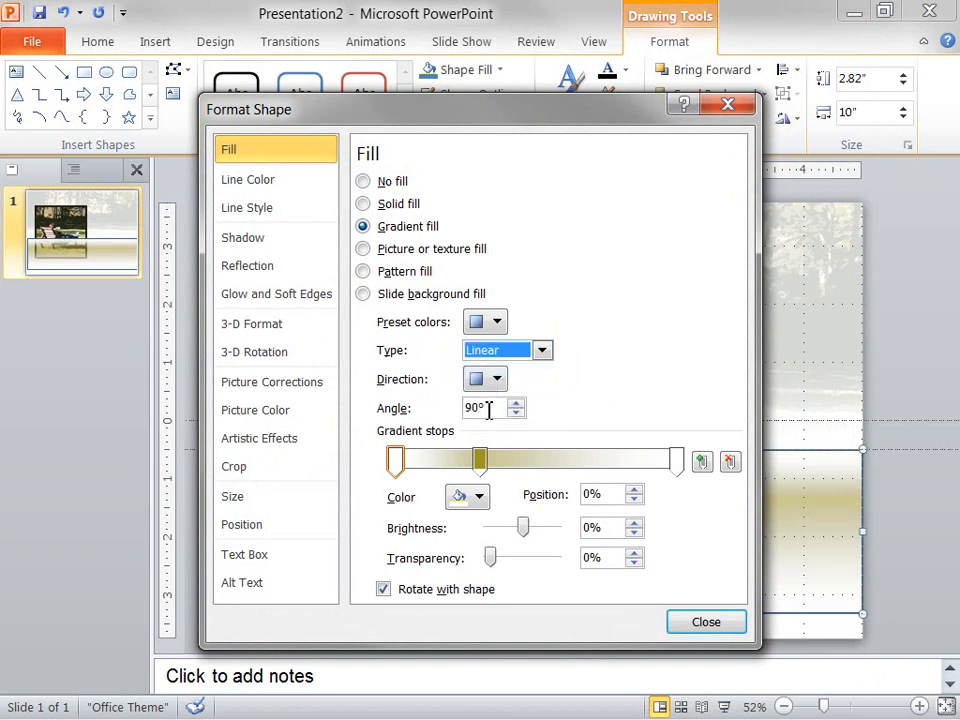
pyautogui.moveTo(490, 408)
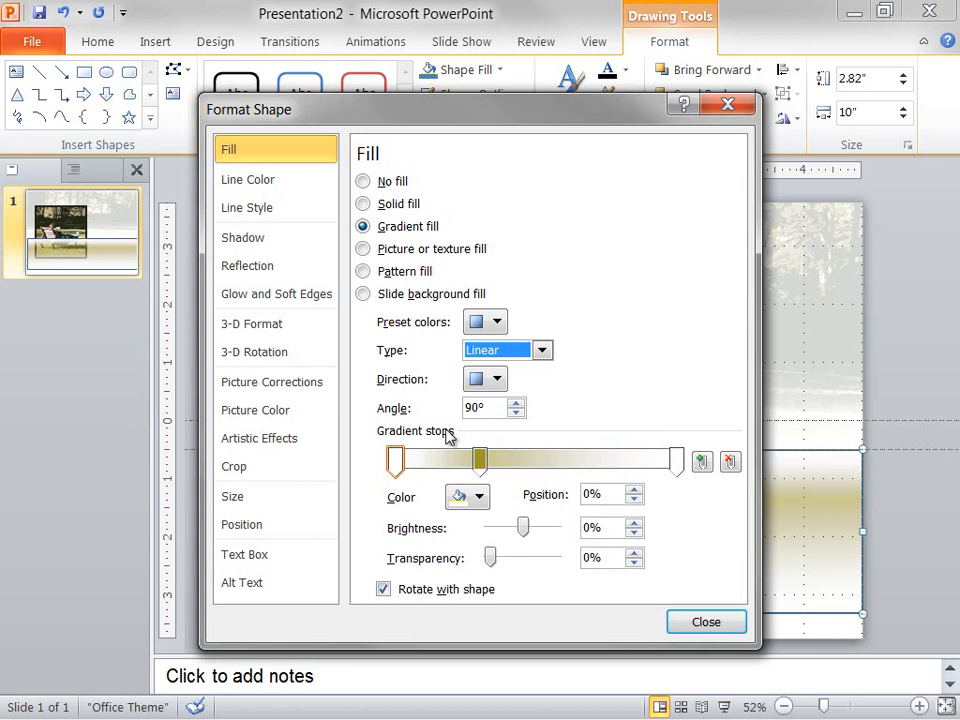
pyautogui.moveTo(396, 438)
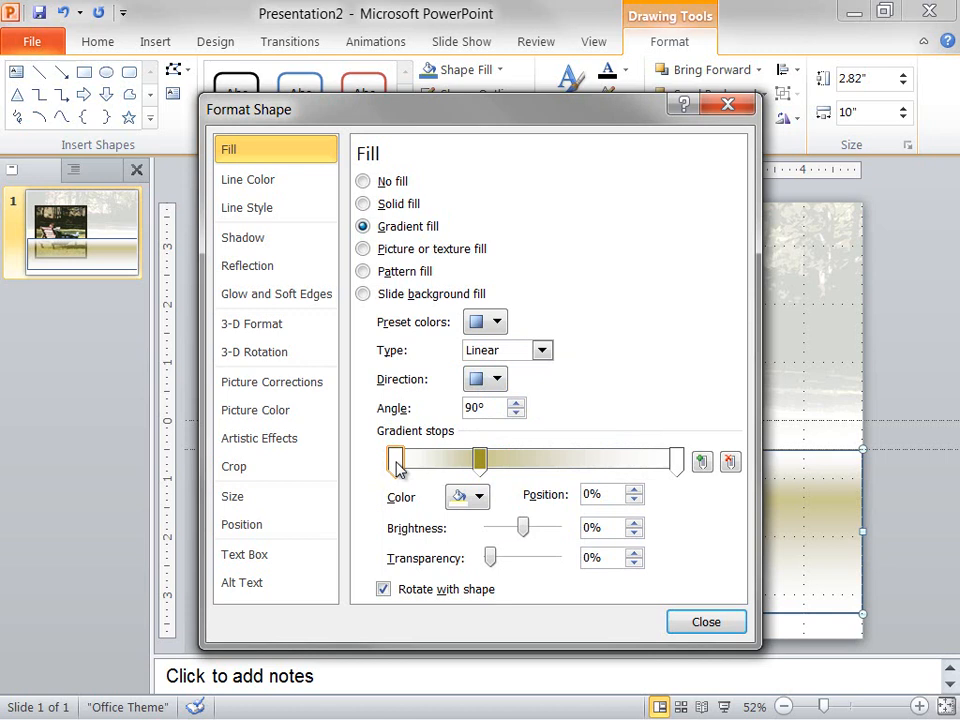
# Step: Make the 30% gradient stop olive gold RGB 158,152,38 at 47% transparency
pyautogui.click(478, 496)
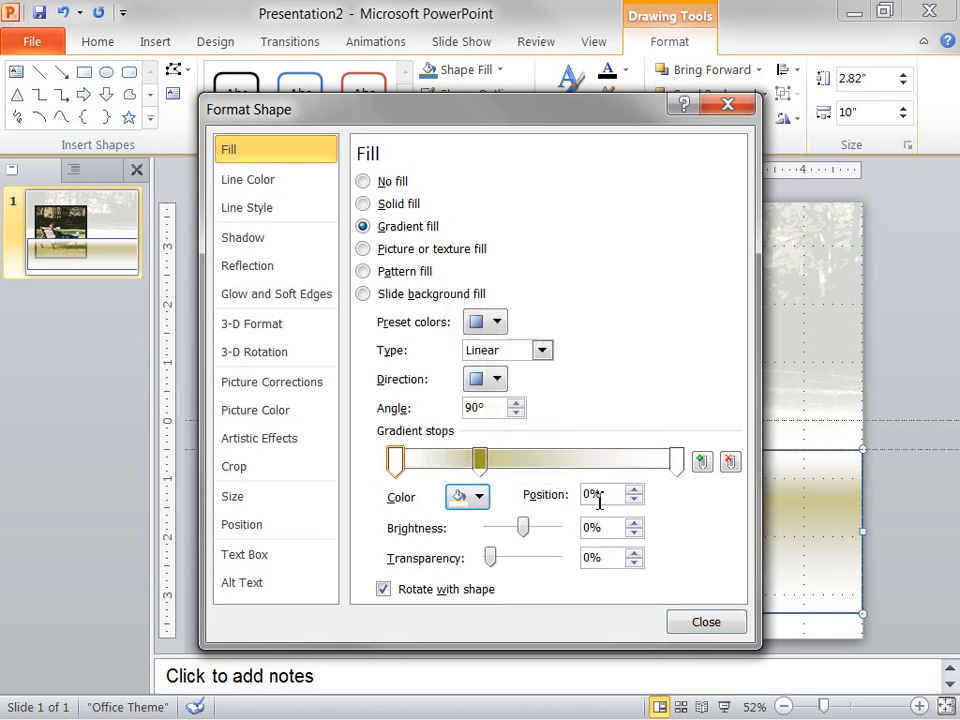
pyautogui.moveTo(480, 460); pyautogui.dragTo(478, 460)
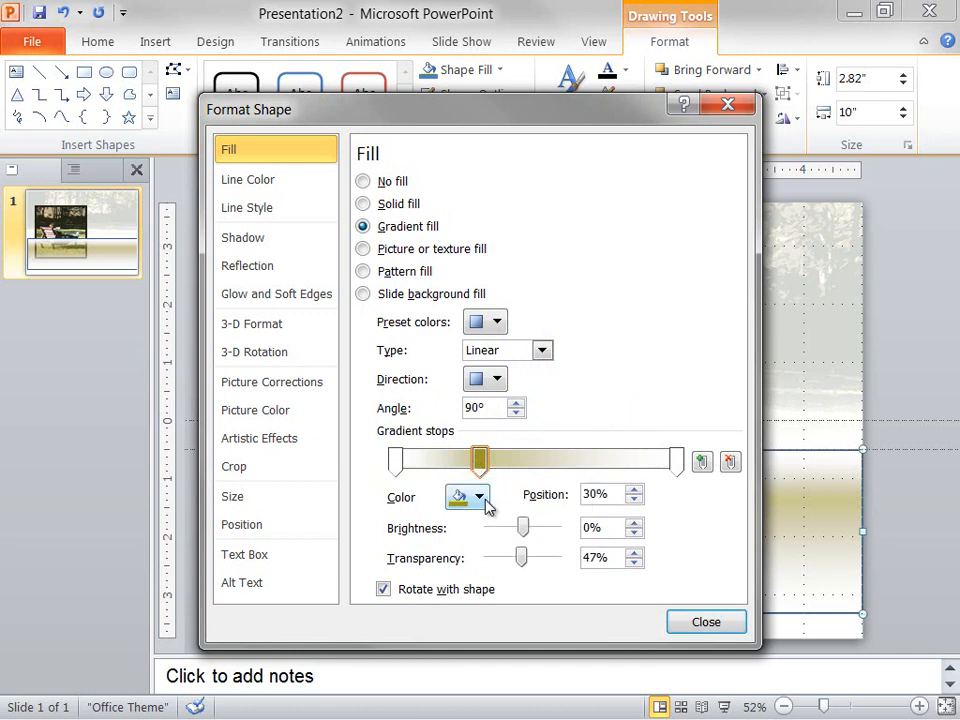
pyautogui.click(479, 497)
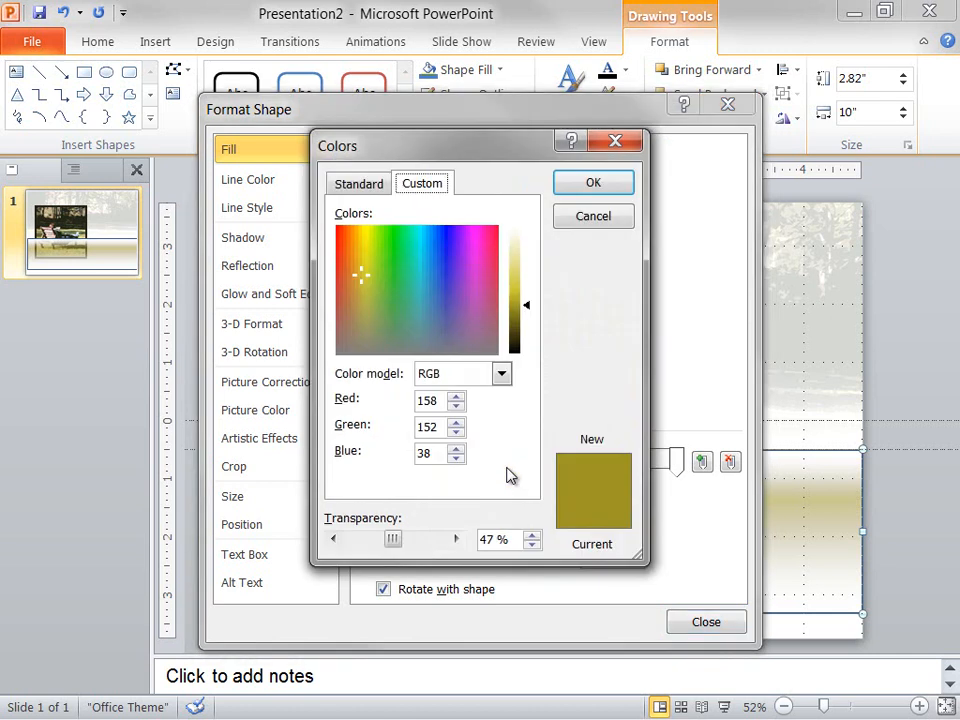
pyautogui.moveTo(593, 182)
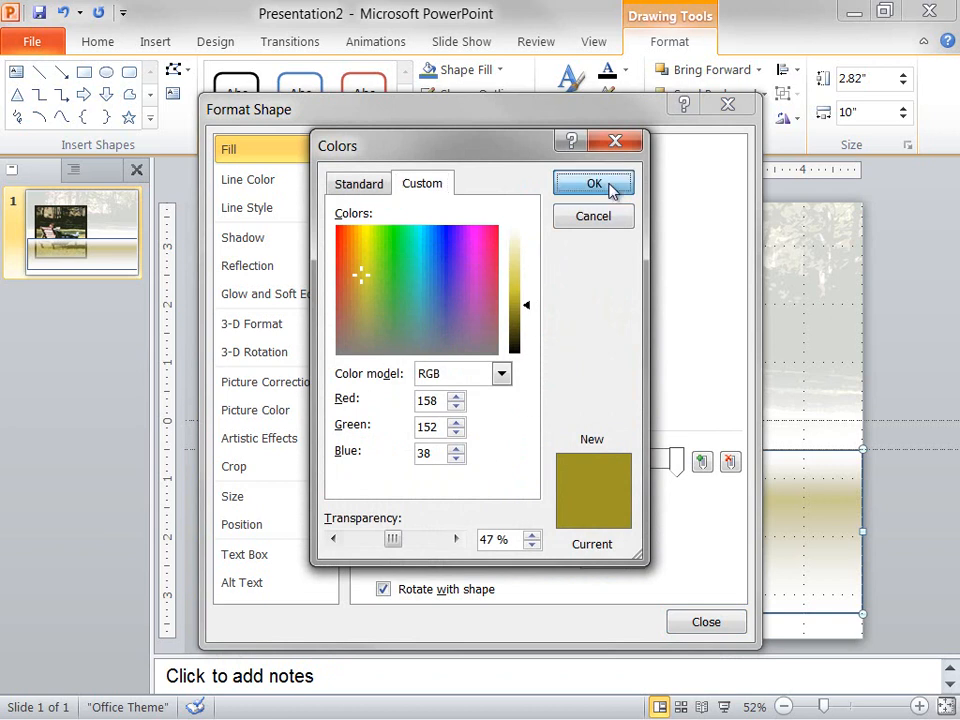
pyautogui.click(593, 183)
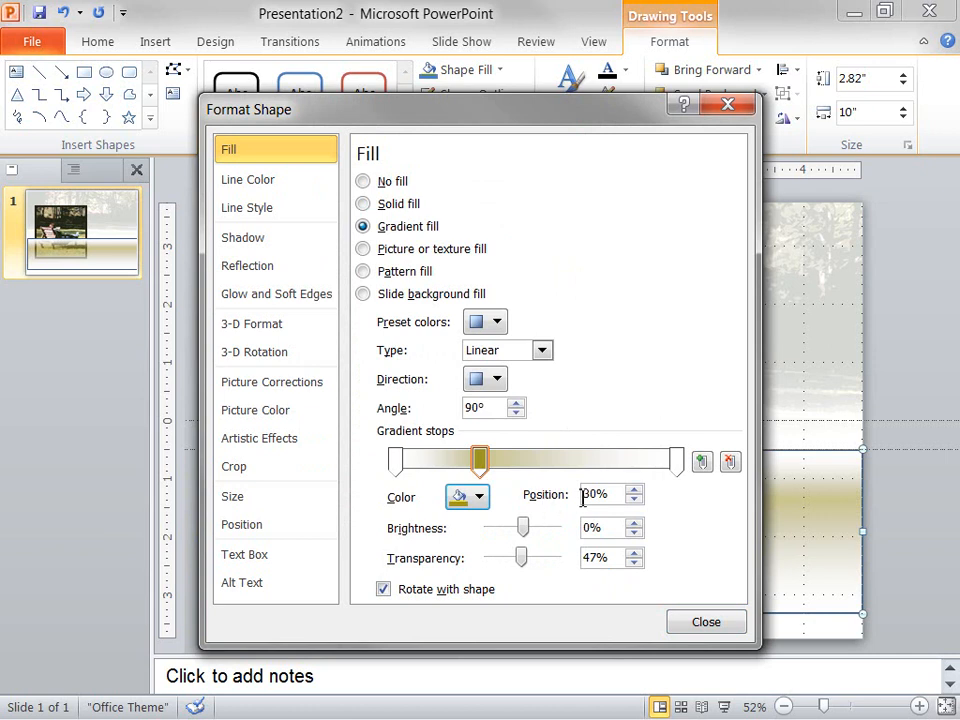
pyautogui.click(676, 461)
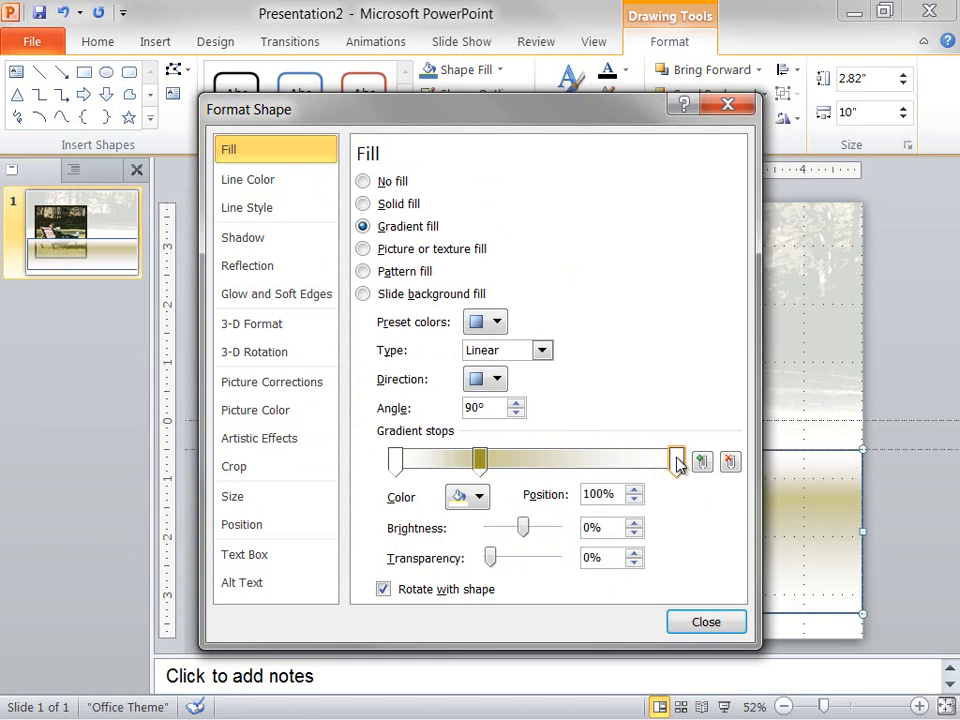
pyautogui.click(478, 497)
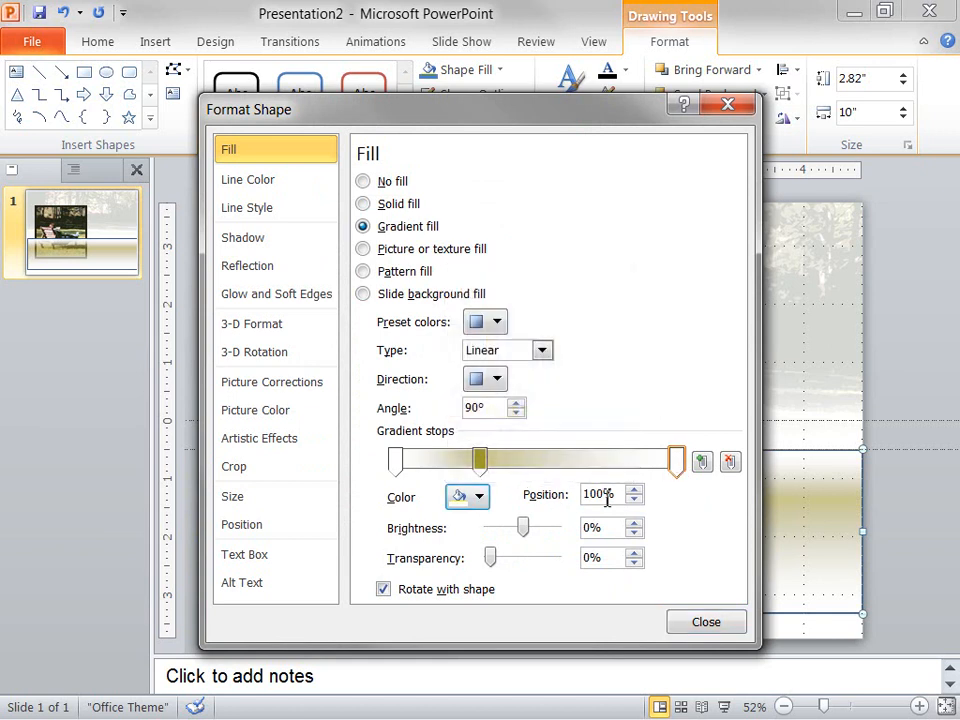
pyautogui.moveTo(605, 498)
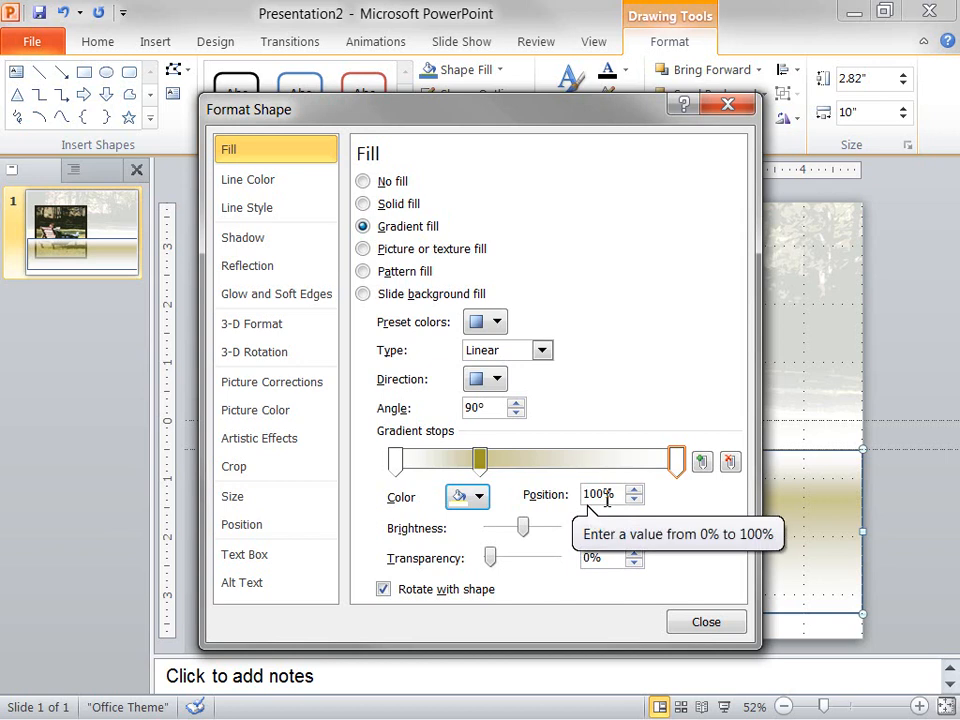
pyautogui.moveTo(247, 179)
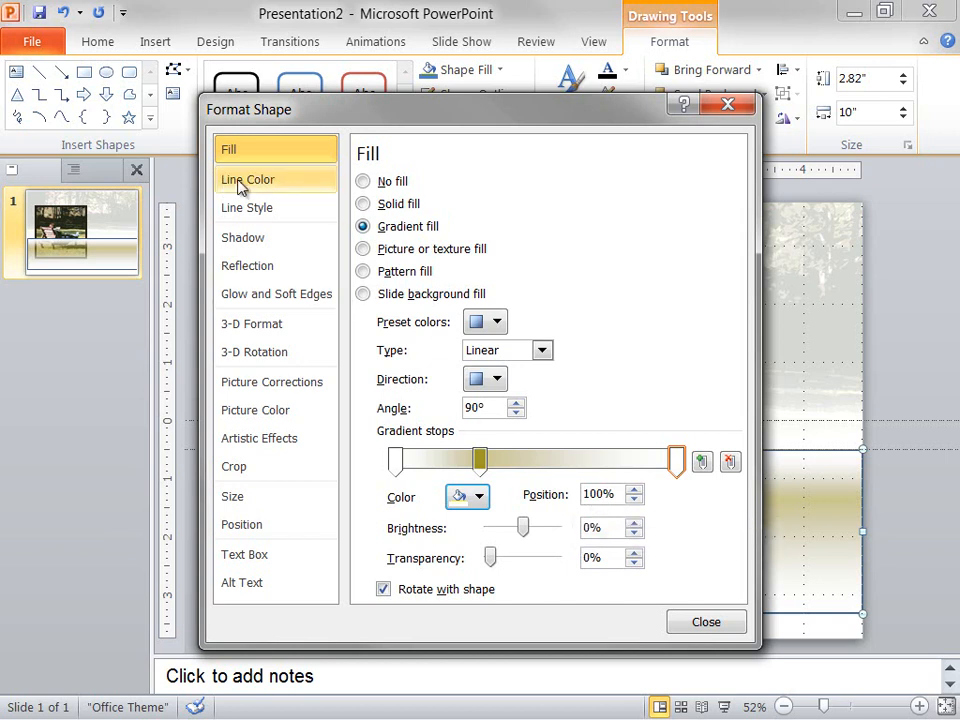
# Step: Set the band to No line, close Format Shape, and send it behind the photo
pyautogui.click(247, 179)
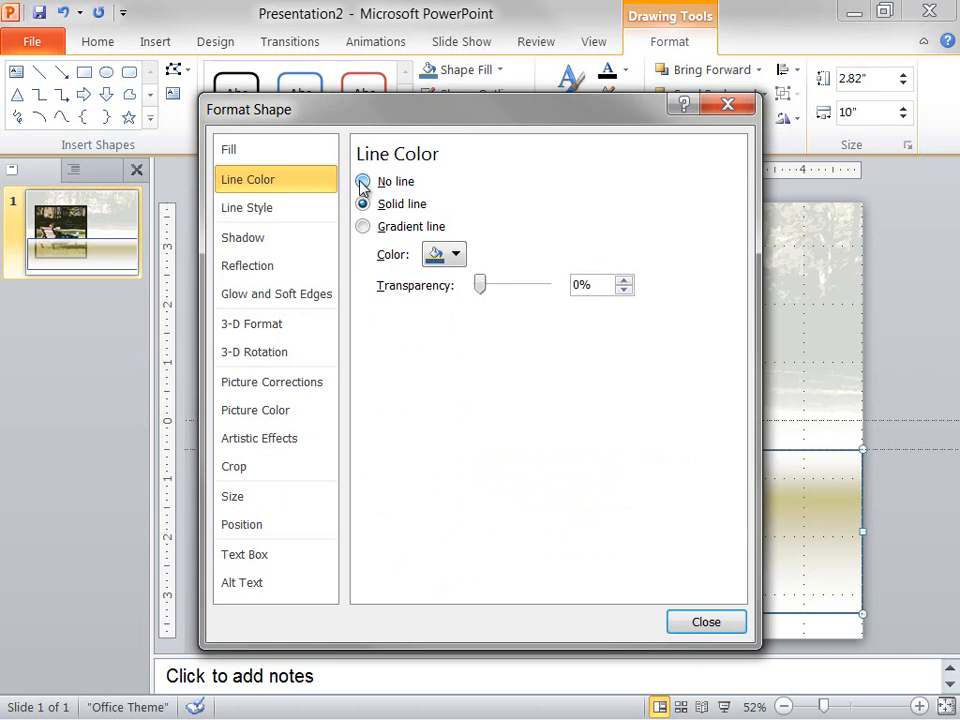
pyautogui.click(363, 181)
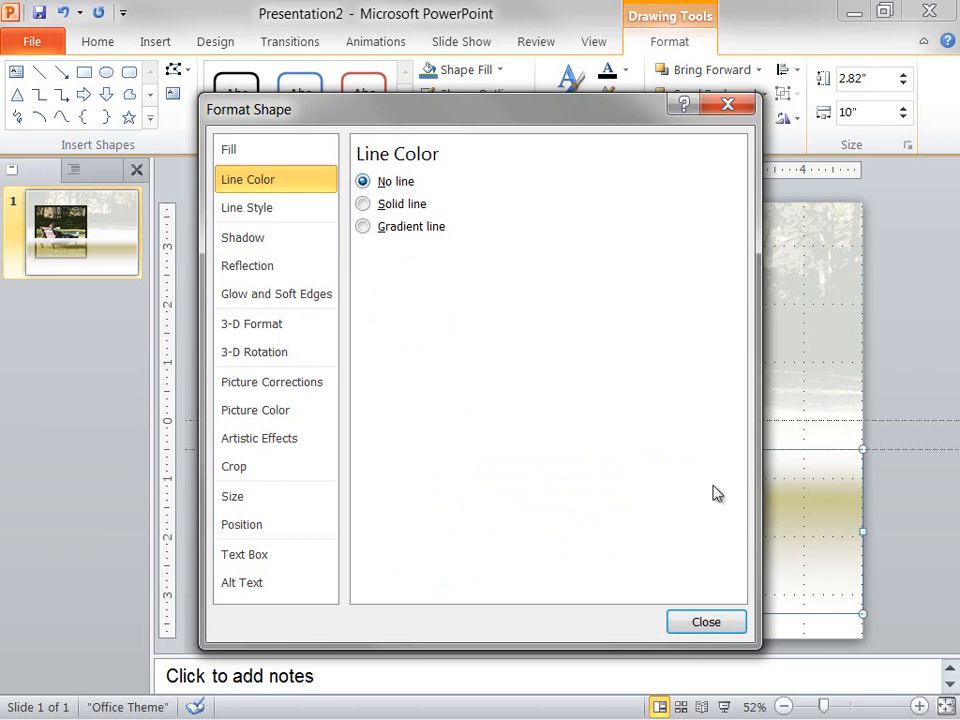
pyautogui.click(705, 621)
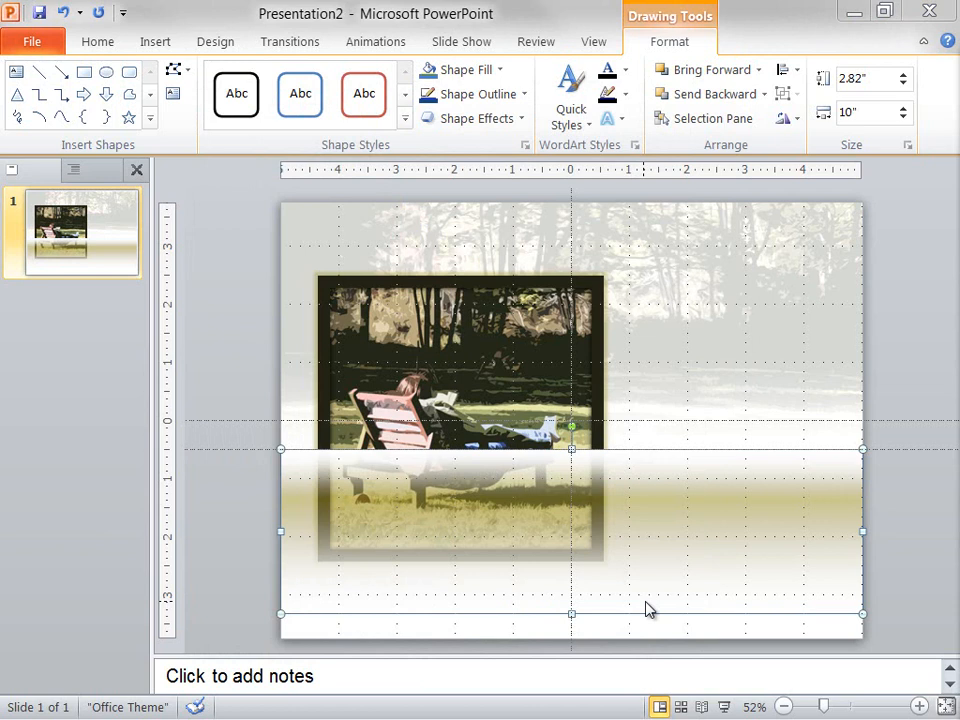
pyautogui.moveTo(710, 93)
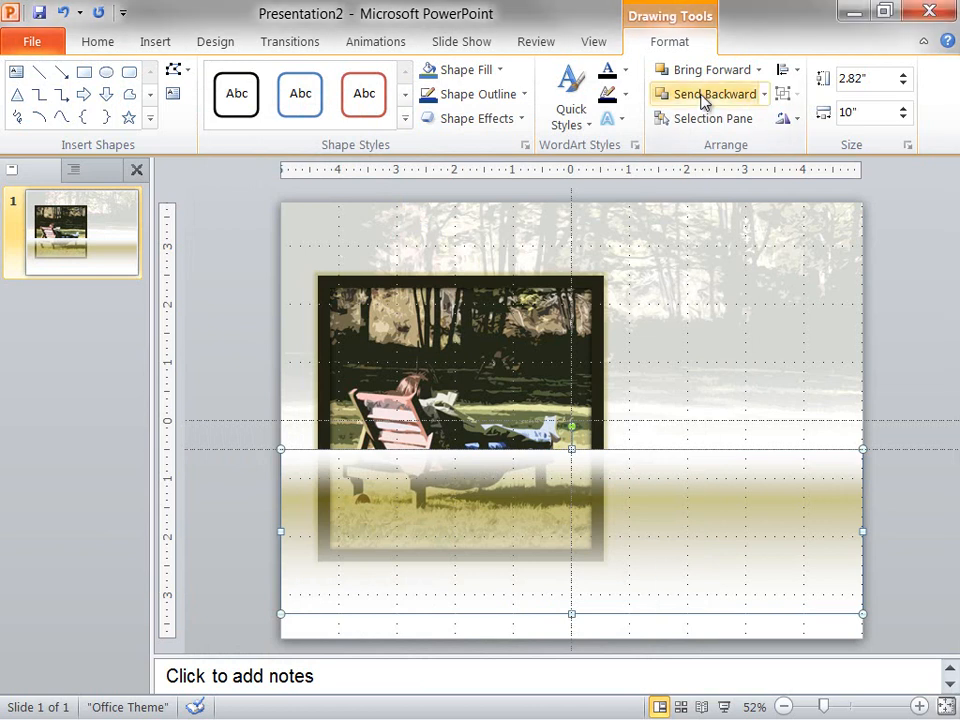
pyautogui.click(711, 93)
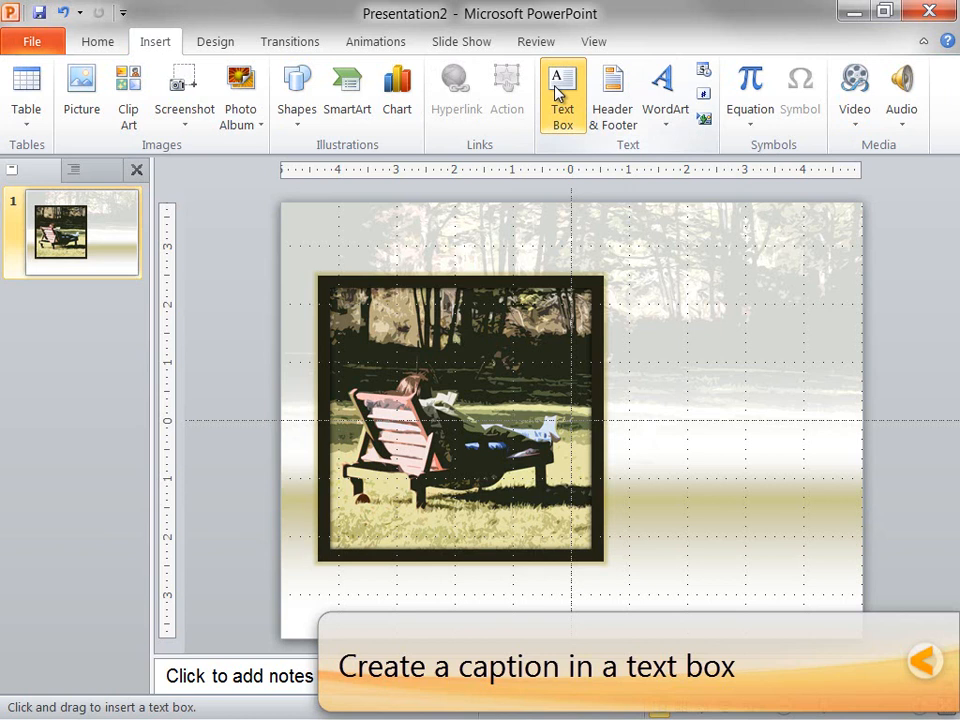
# Step: Draw a text box right of the photo and type 'Caption here'
pyautogui.moveTo(610, 427); pyautogui.dragTo(697, 472)
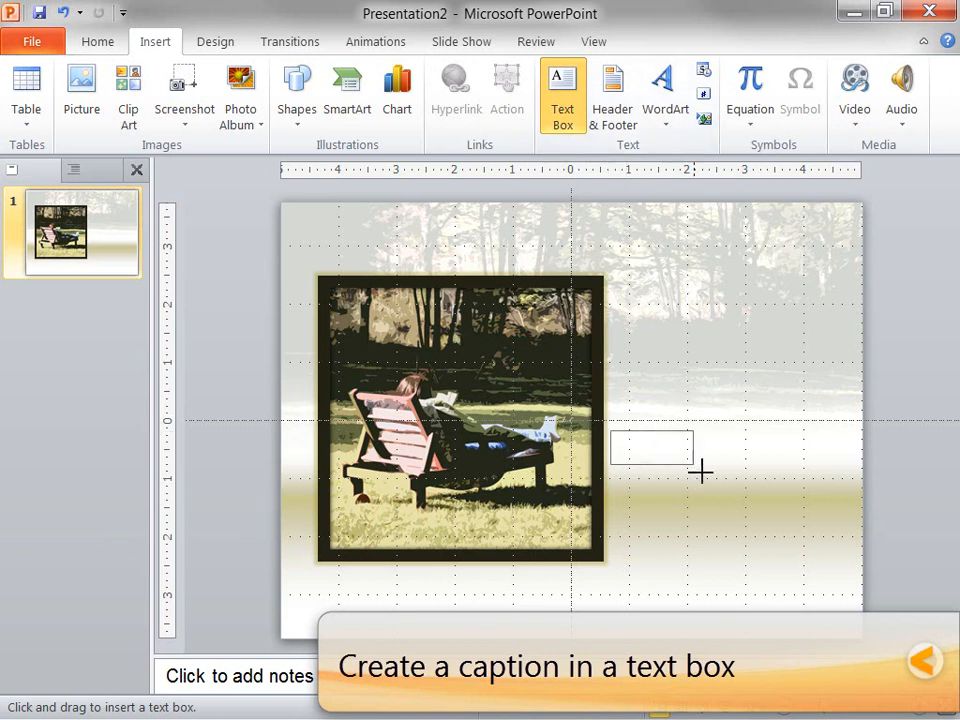
pyautogui.moveTo(610, 430); pyautogui.dragTo(830, 465)
pyautogui.write('Caption')
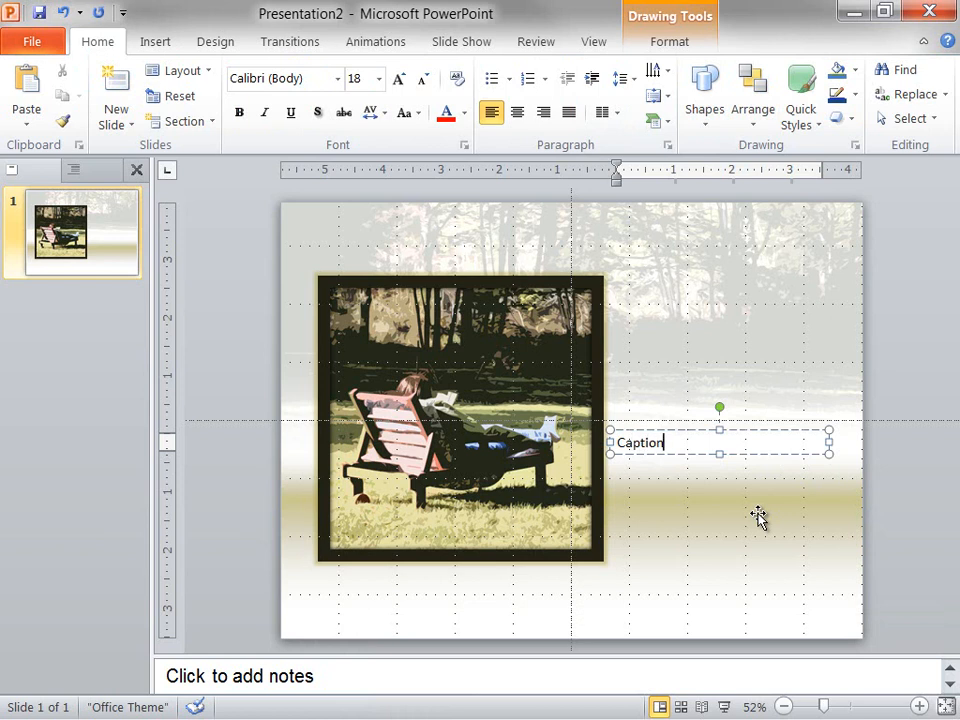
pyautogui.write('here')
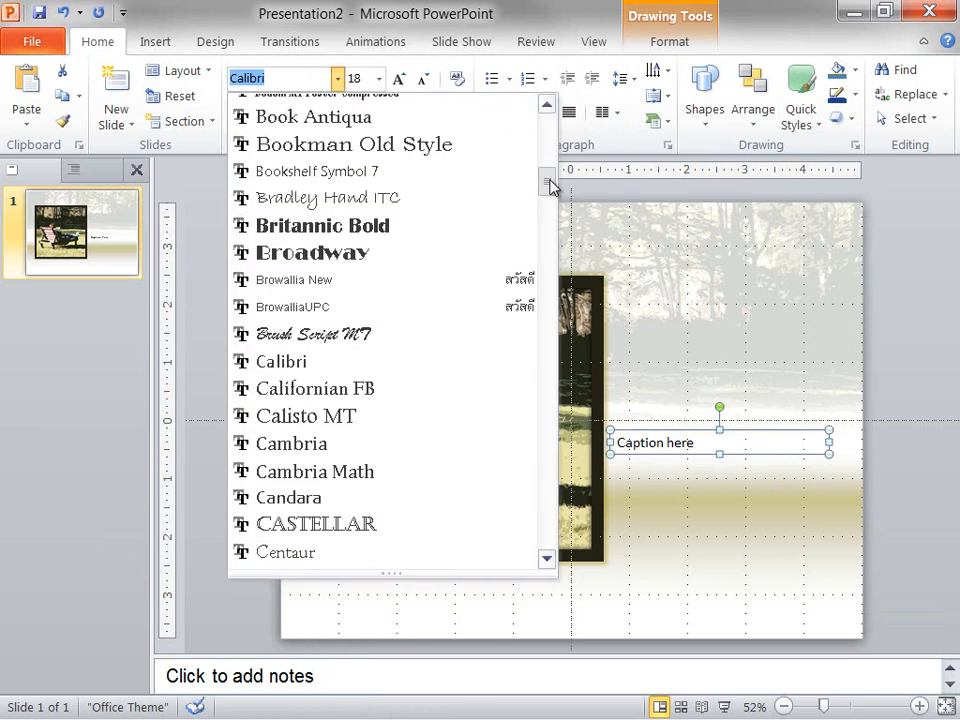
# Step: Set the caption to 36 pt Segoe Print and make it bold
pyautogui.scroll(-3)
pyautogui.write('36')
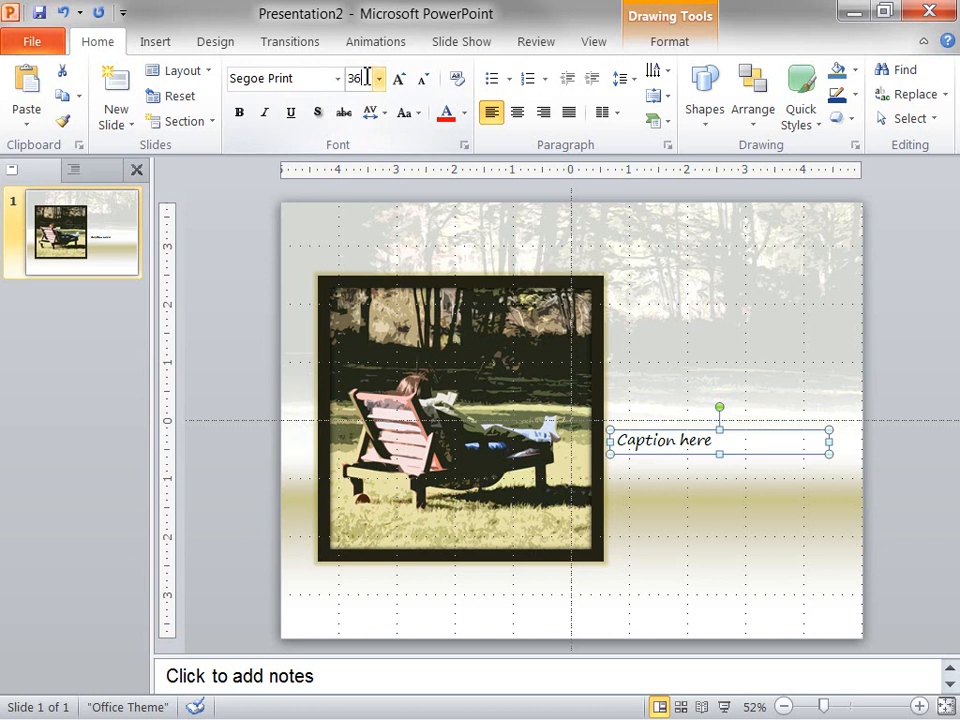
pyautogui.click(239, 112)
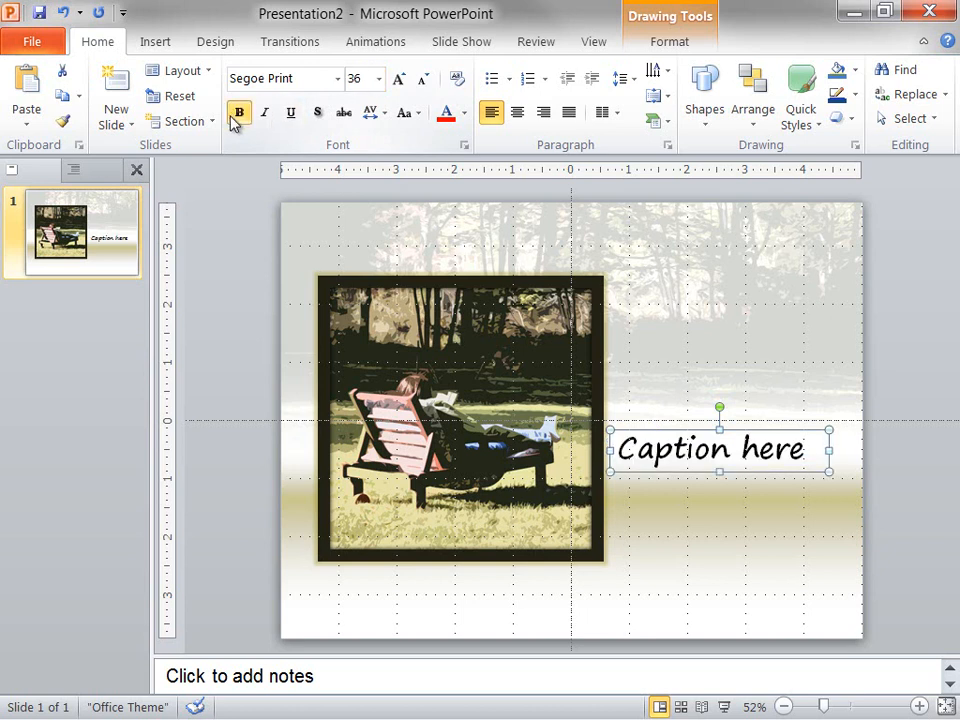